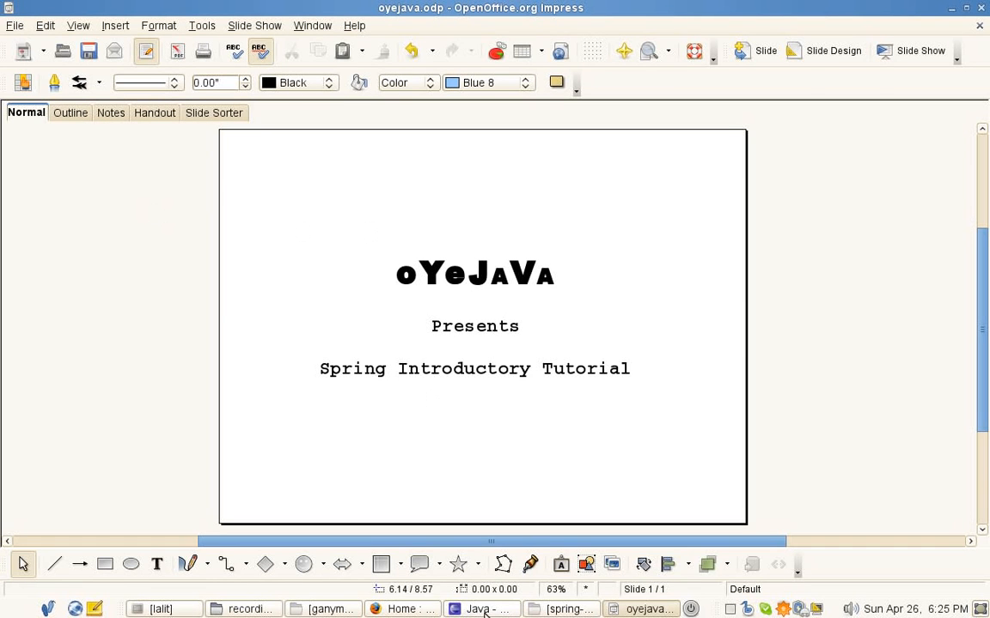
Switch from the Impress title slide to the Eclipse Java workspace via the taskbar
{"action": "left_click", "coordinate": [481, 608]}
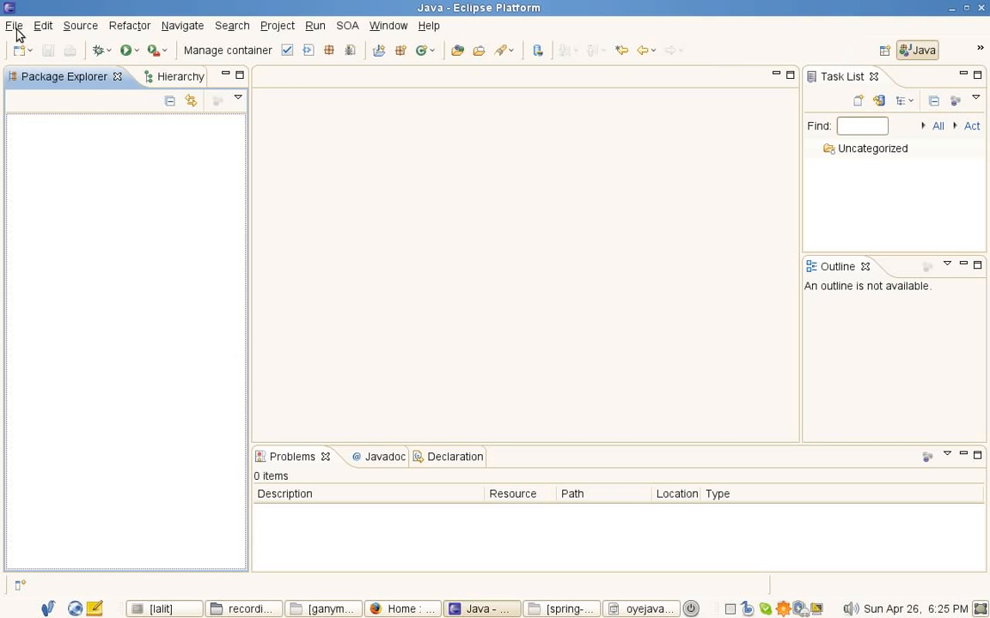
Create a new Java project named SpringHelooWorld and select it in the package explorer
{"action": "left_click", "coordinate": [182, 25]}
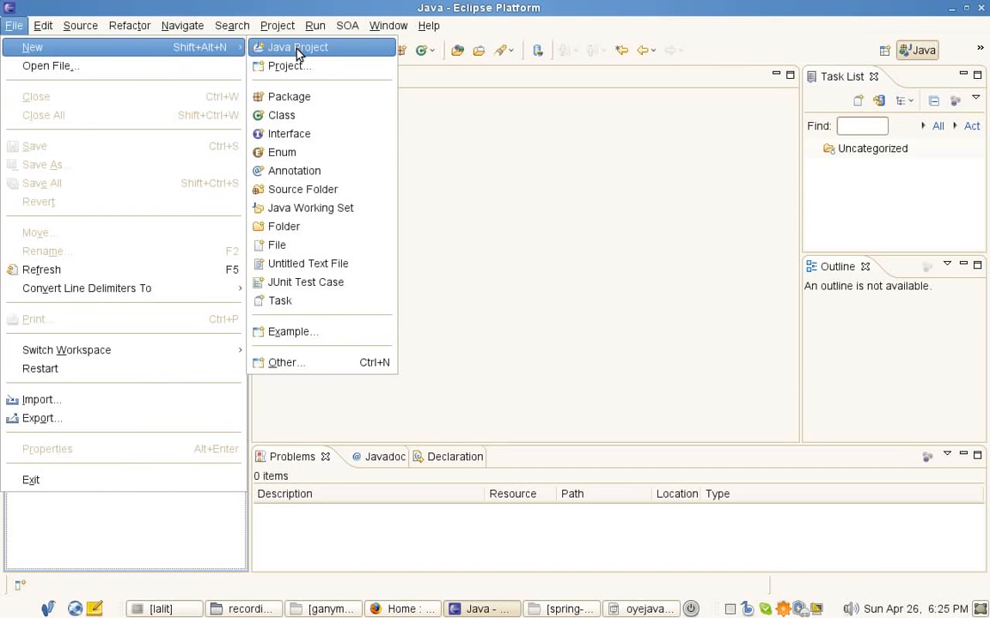
{"action": "left_click", "coordinate": [298, 47]}
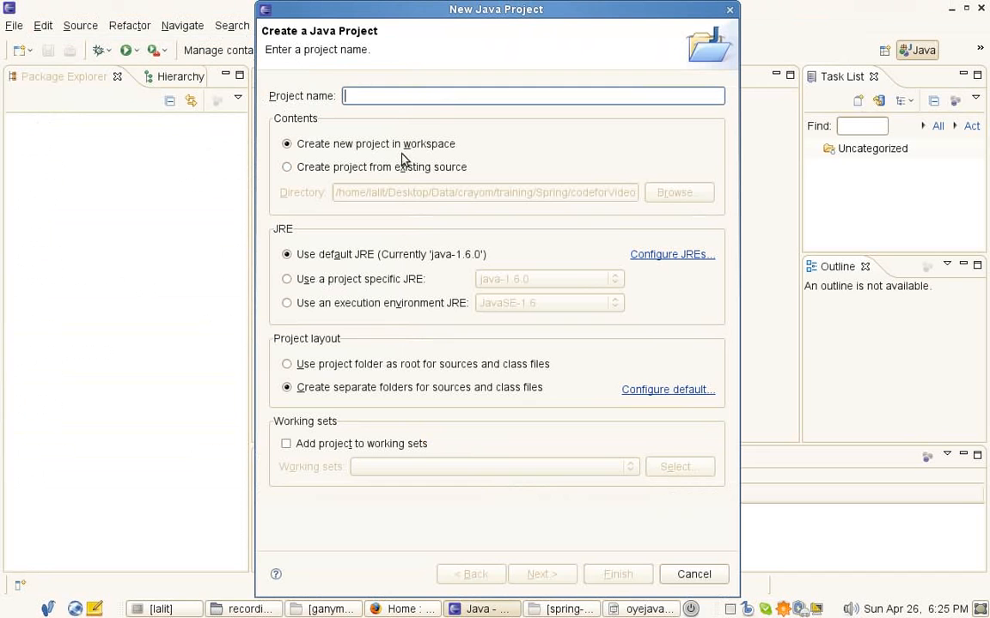
{"action": "type", "text": "Spring"}
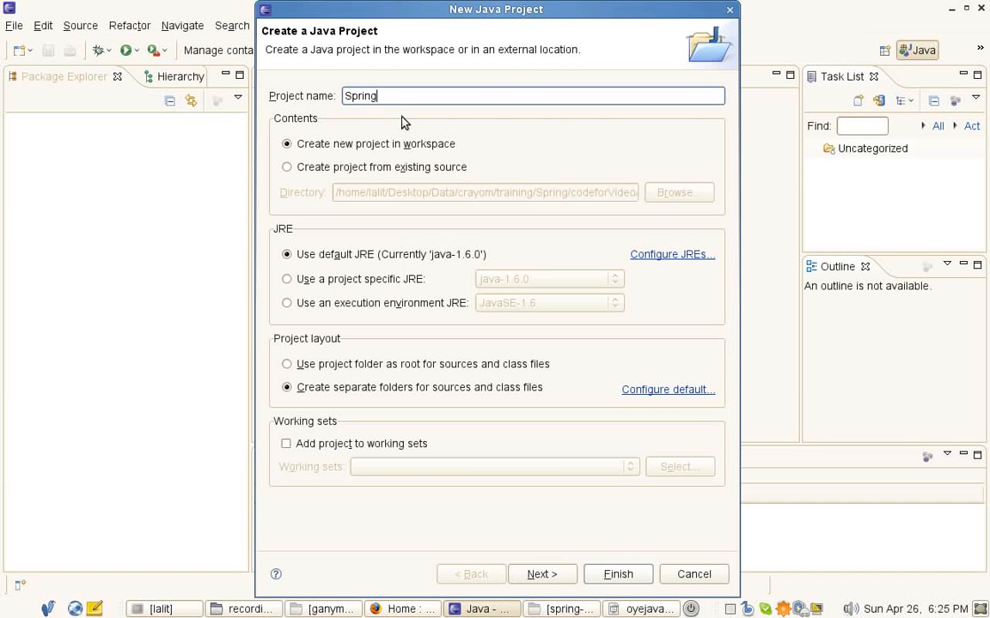
{"action": "type", "text": "HelooWorld"}
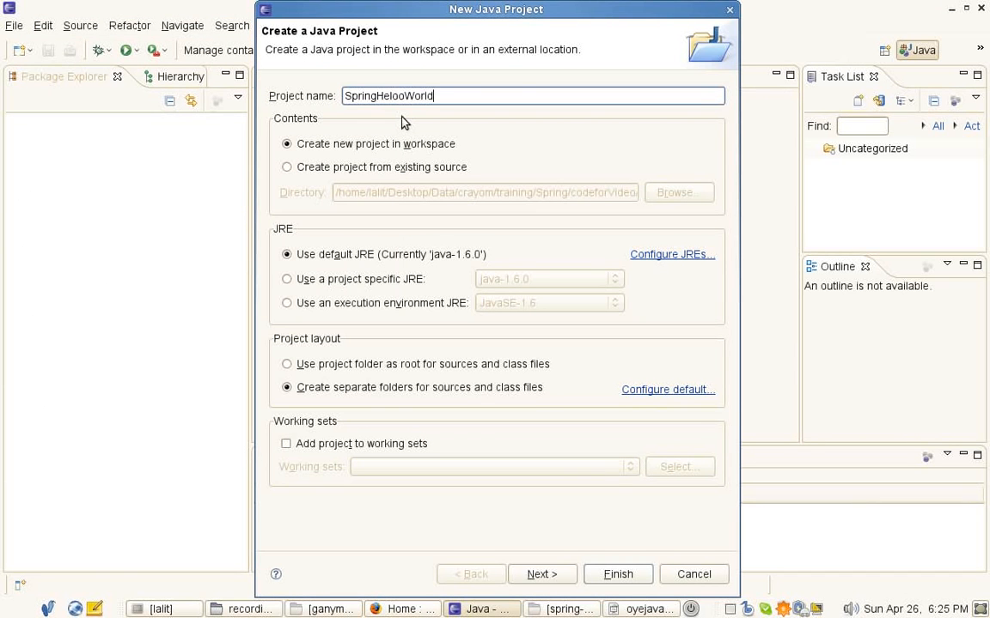
{"action": "left_click", "coordinate": [617, 573]}
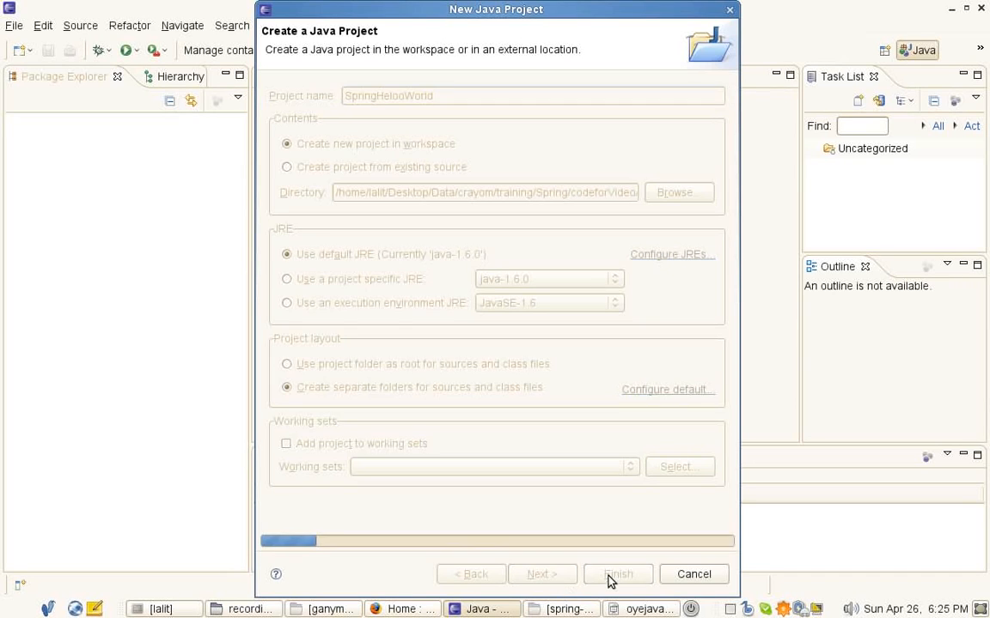
{"action": "left_click", "coordinate": [617, 574]}
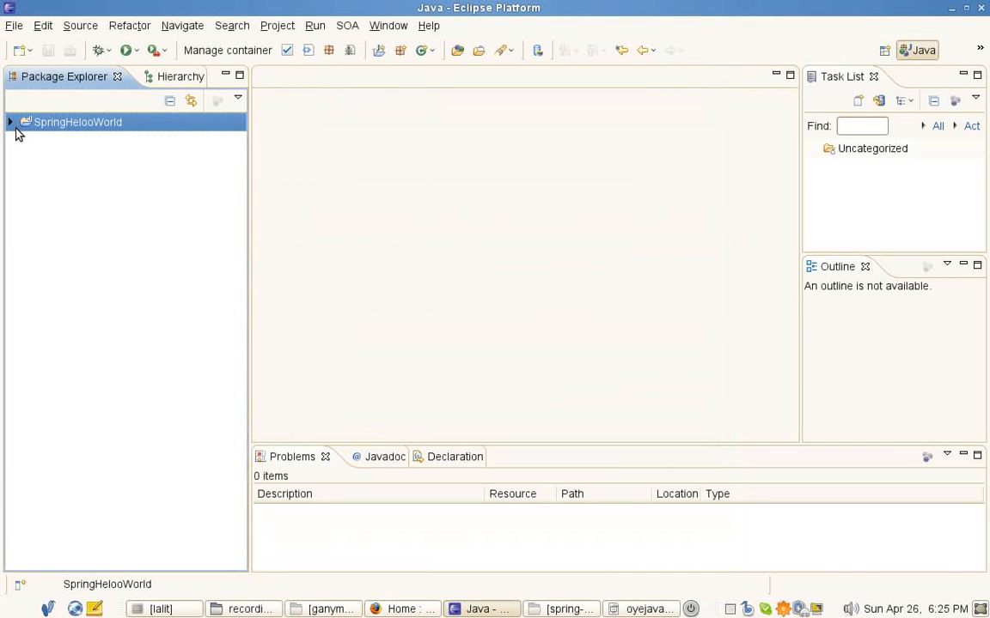
Reach the SpringHelooWorld project properties and its external JAR picker for the build path
{"action": "left_click", "coordinate": [10, 122]}
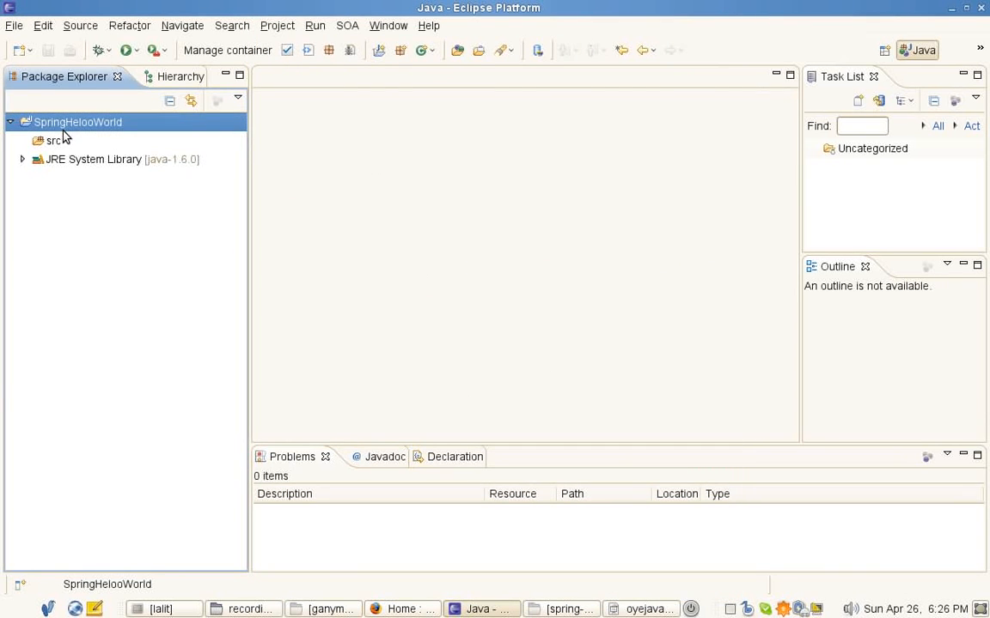
{"action": "right_click", "coordinate": [77, 122]}
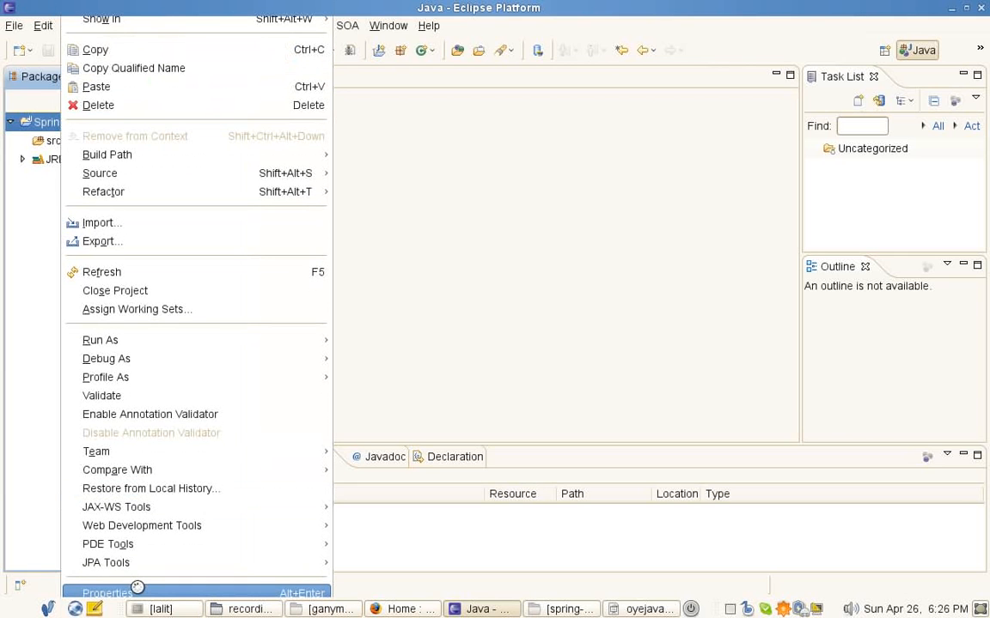
{"action": "left_click", "coordinate": [107, 593]}
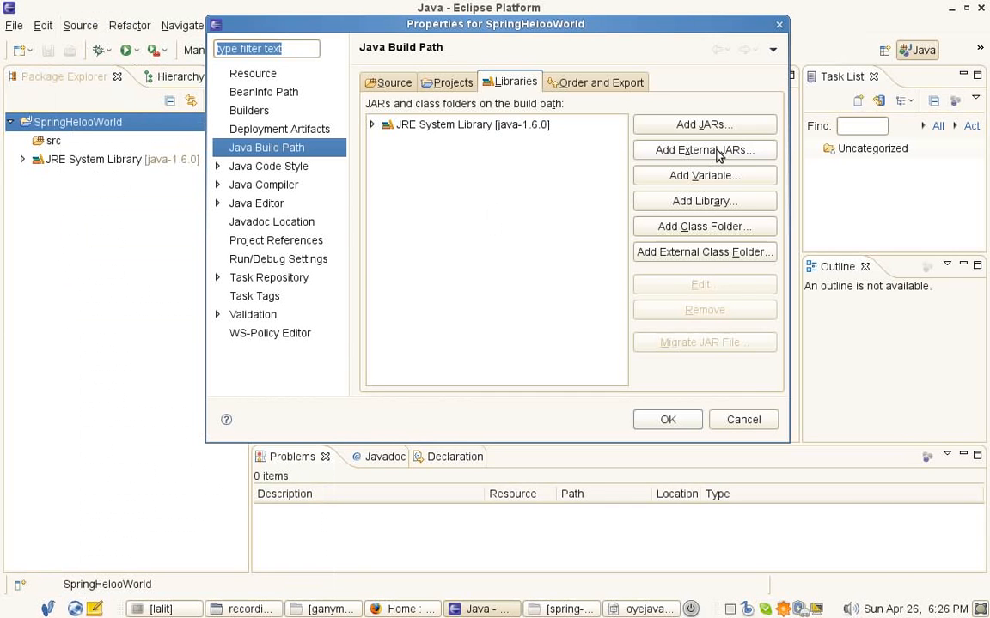
{"action": "left_click", "coordinate": [703, 150]}
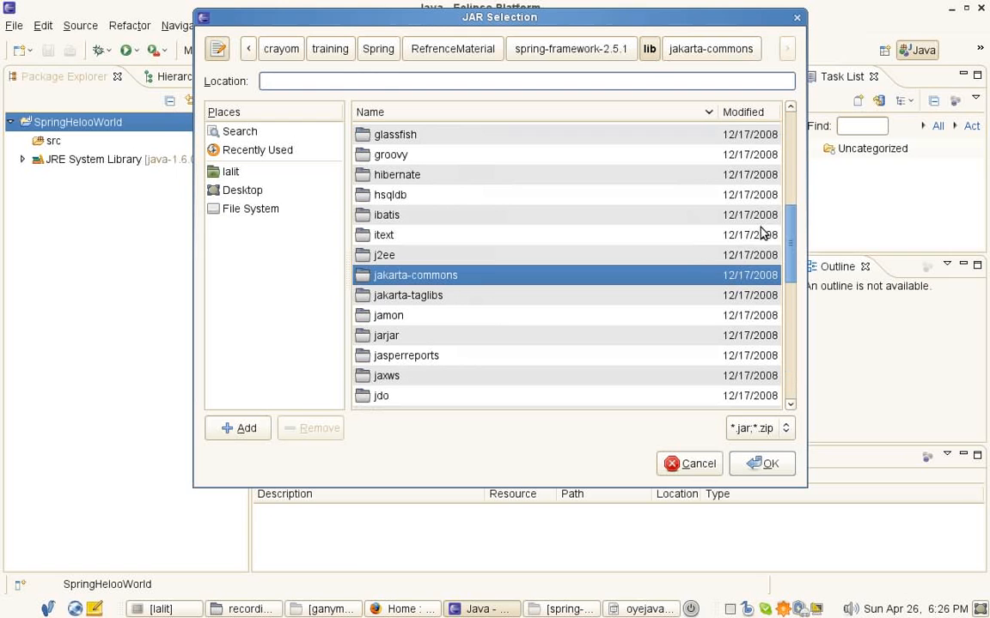
Add log4j-1.2.14.jar and commons-logging.jar as external JARs to the build path
{"action": "scroll", "scroll_direction": "down", "scroll_amount": 3}
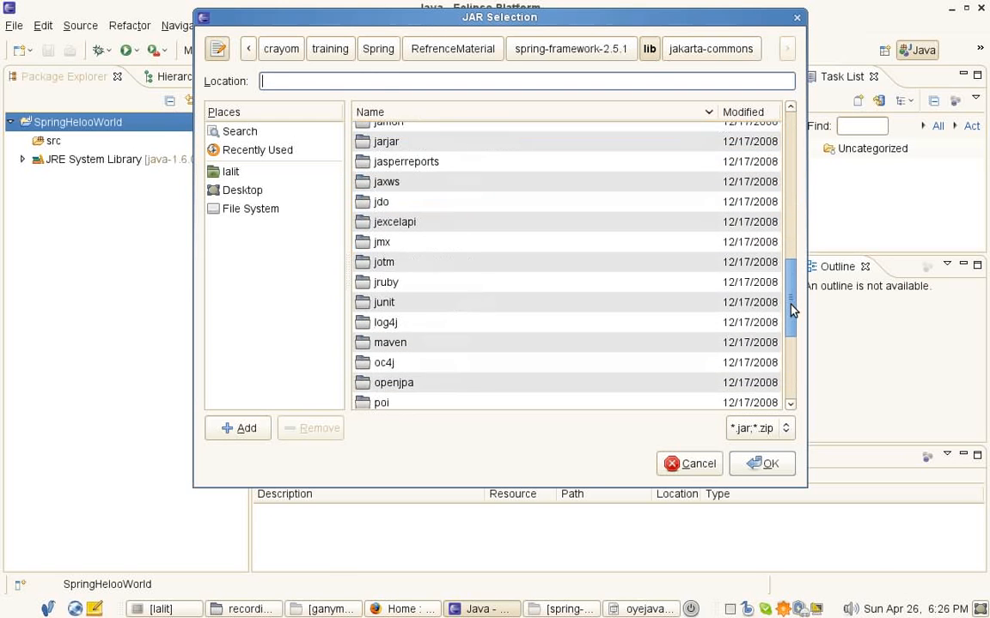
{"action": "double_click", "coordinate": [384, 322]}
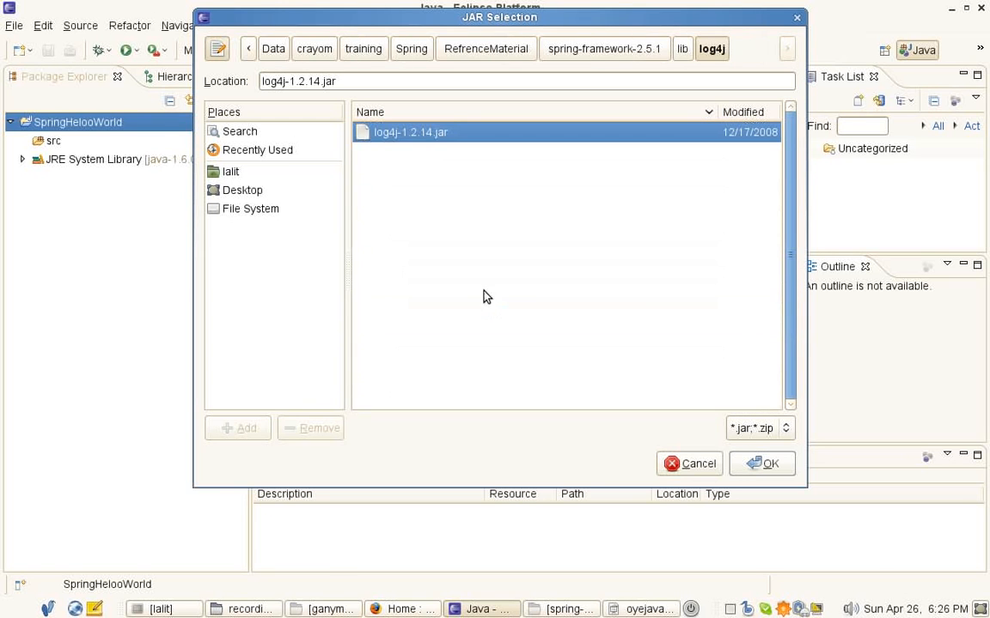
{"action": "left_click", "coordinate": [770, 463]}
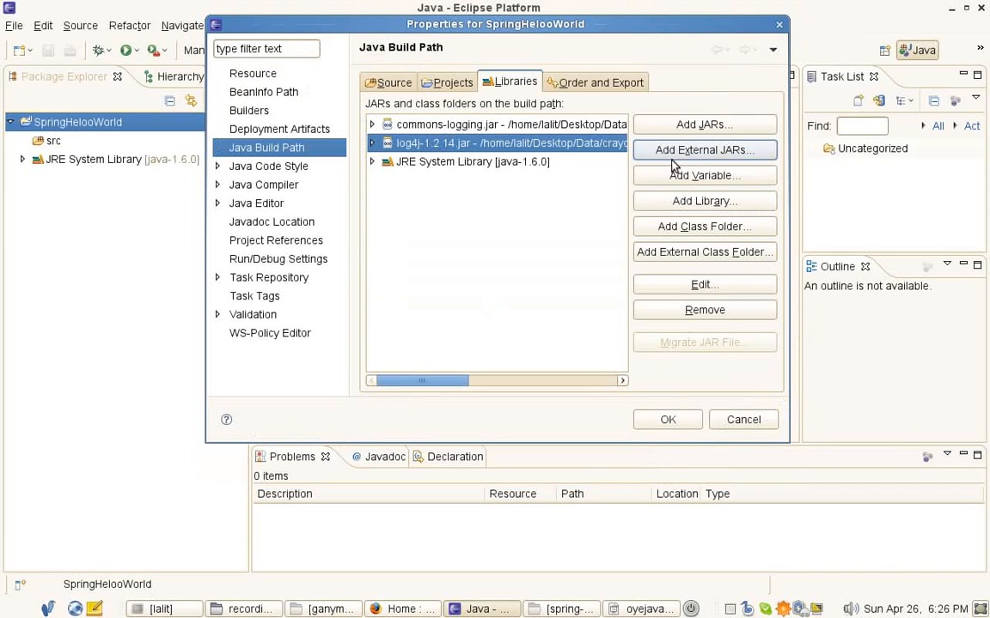
{"action": "left_click", "coordinate": [704, 150]}
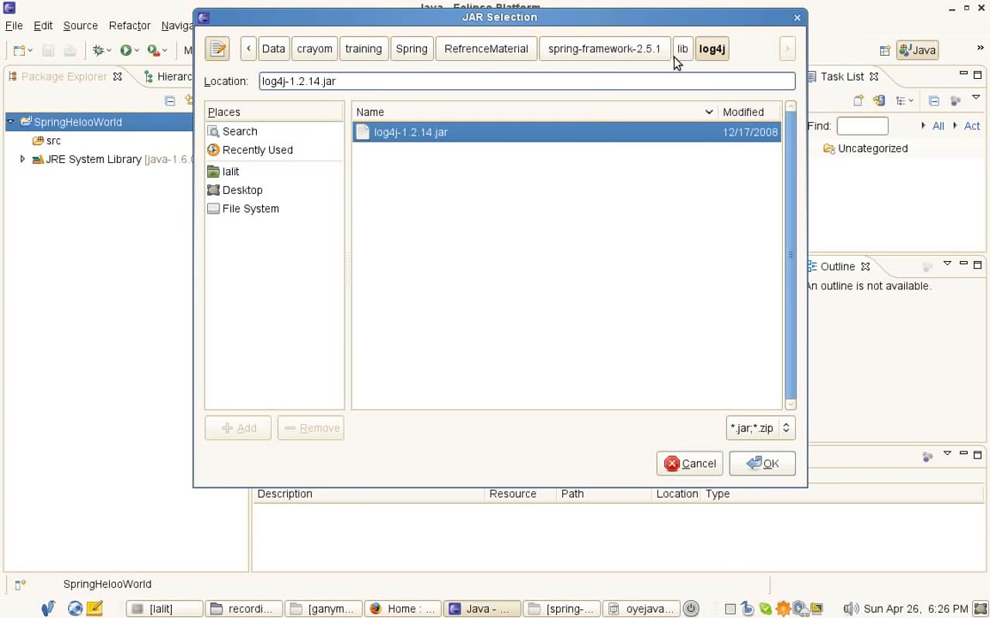
{"action": "left_click", "coordinate": [604, 48]}
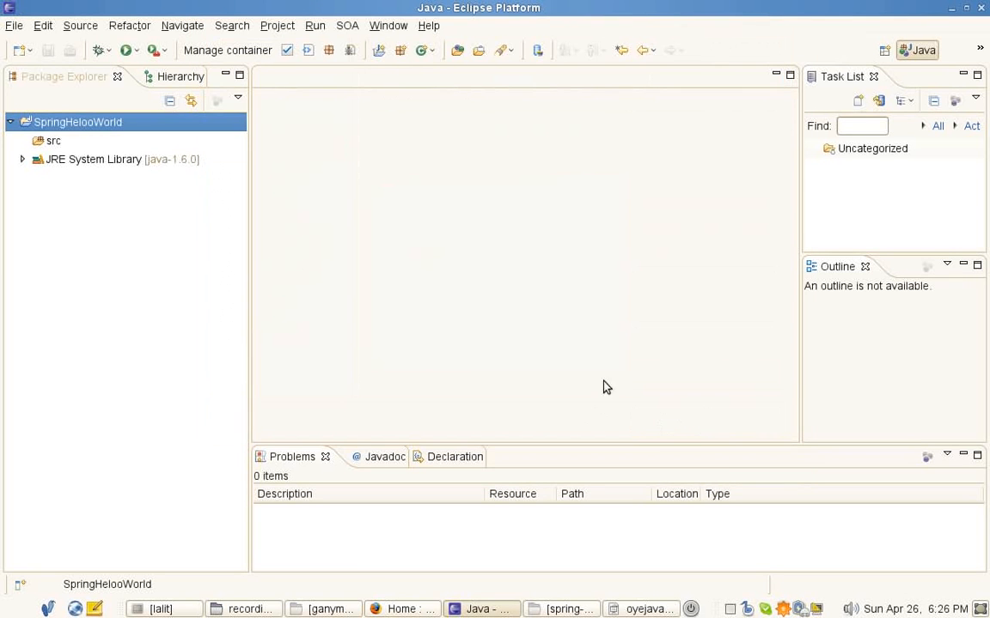
Create a HelloWorld class in src with a printMessage method printing "Hello World"
{"action": "right_click", "coordinate": [77, 122]}
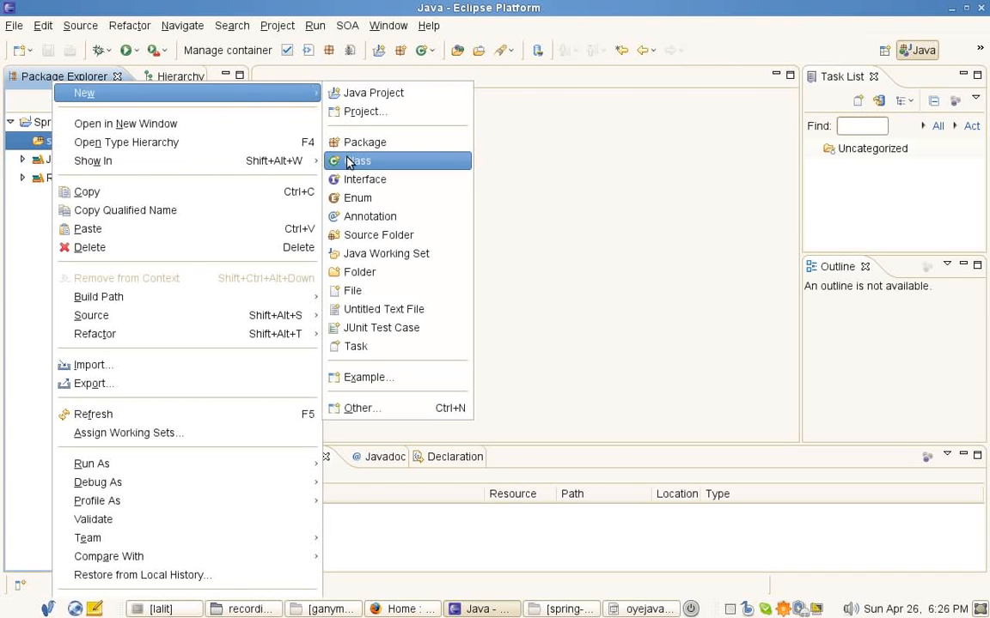
{"action": "left_click", "coordinate": [359, 160]}
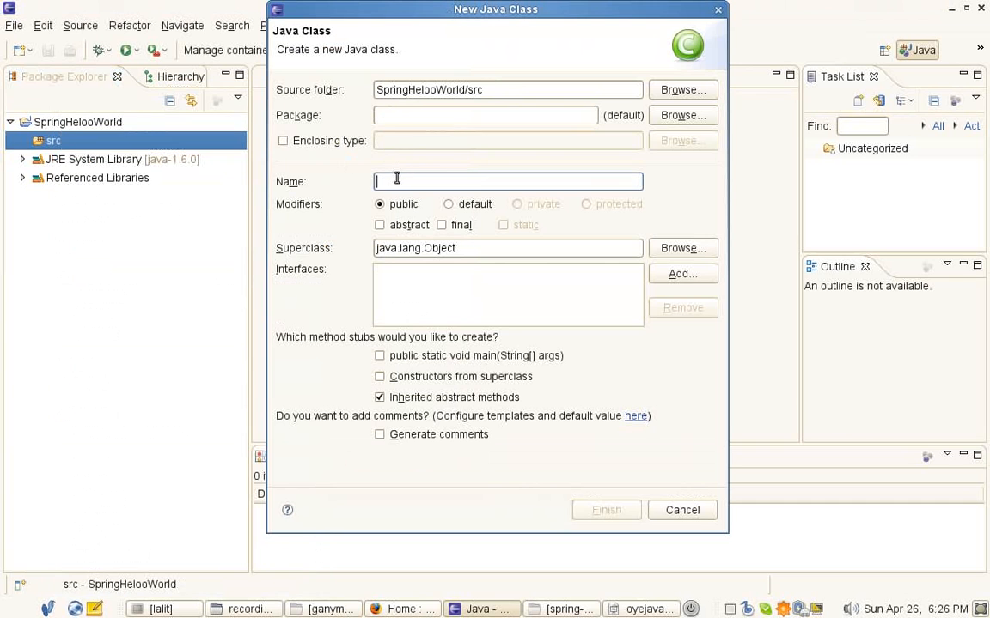
{"action": "type", "text": "Hello"}
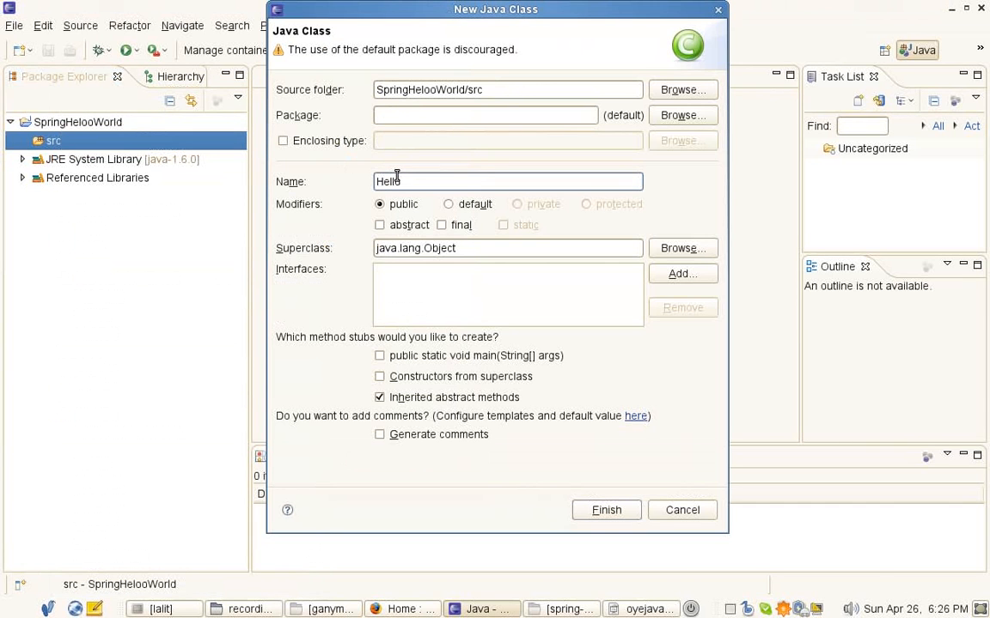
{"action": "type", "text": "World"}
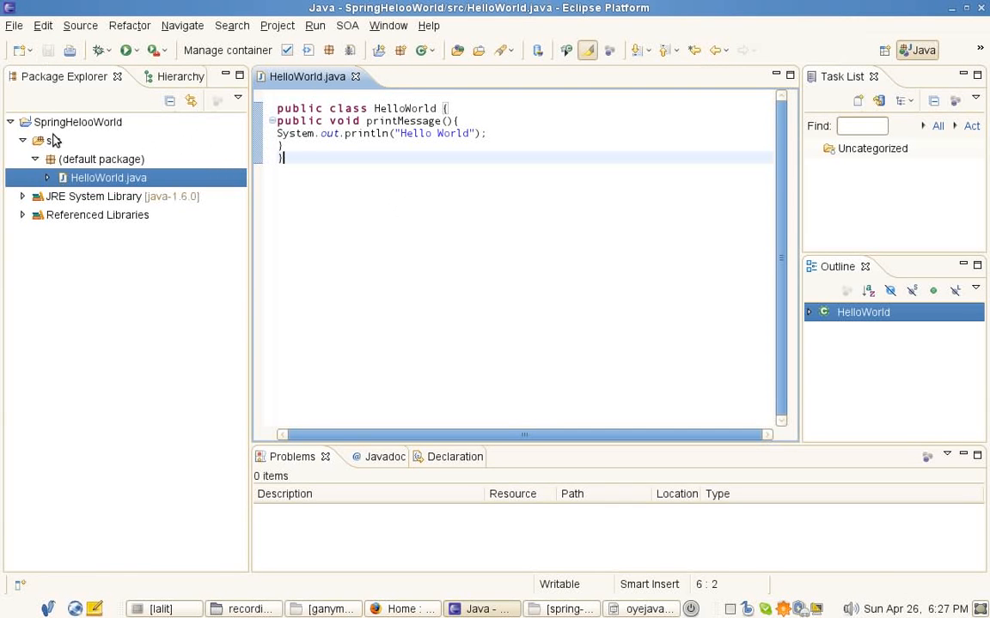
Create context.xml in src holding the Spring beans definition for the helloWorld bean
{"action": "right_click", "coordinate": [108, 178]}
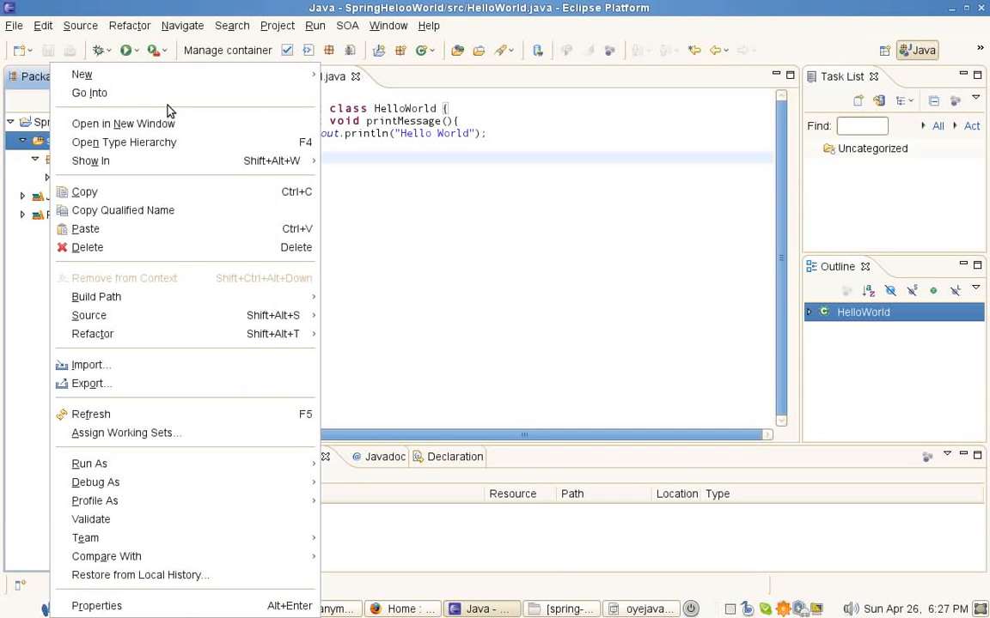
{"action": "mouse_move", "coordinate": [82, 74]}
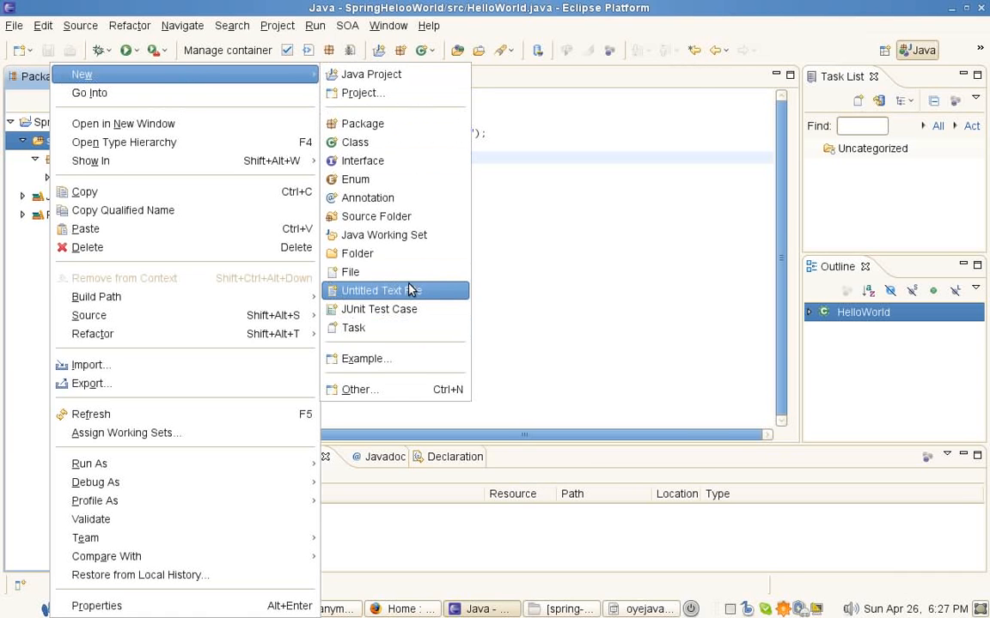
{"action": "left_click", "coordinate": [350, 272]}
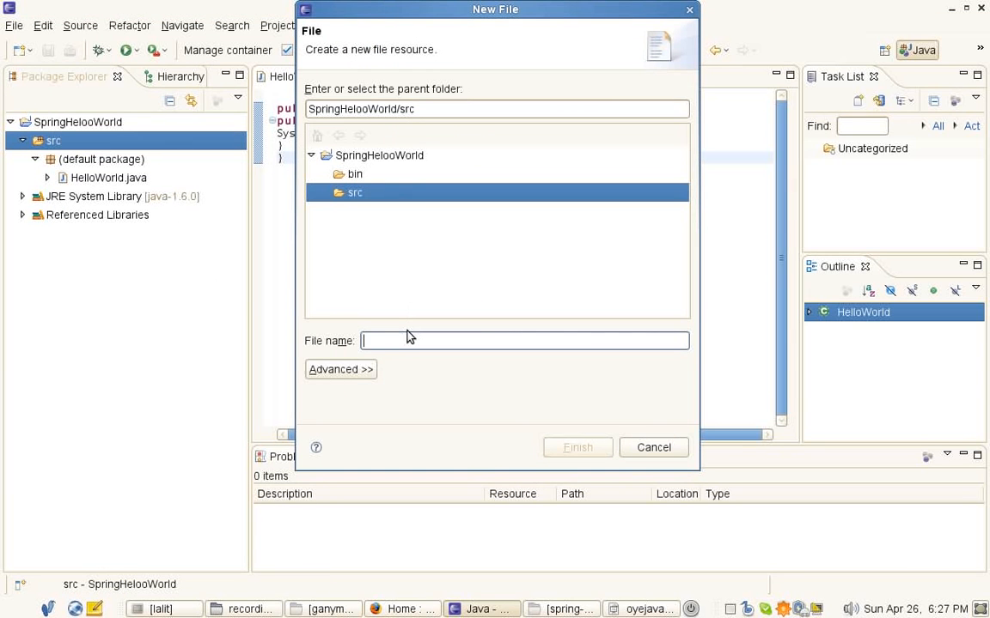
{"action": "type", "text": "context."}
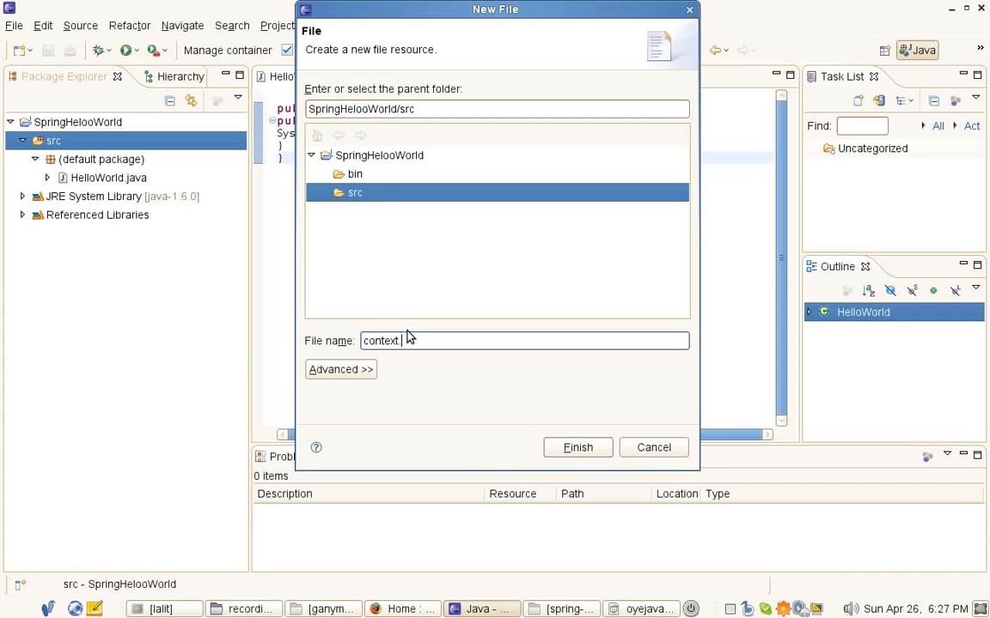
{"action": "type", "text": "xml"}
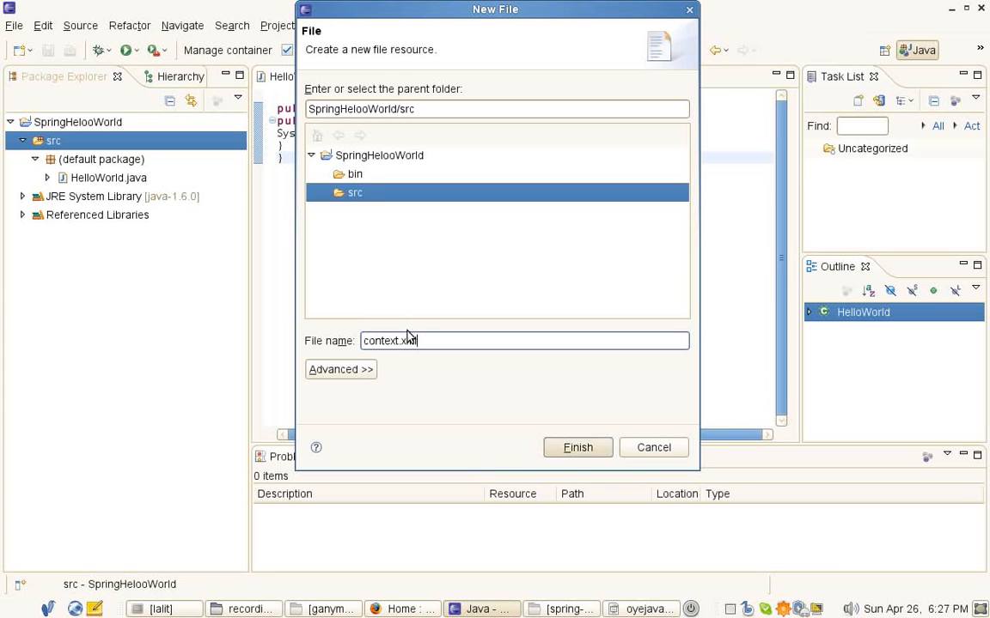
{"action": "left_click", "coordinate": [578, 447]}
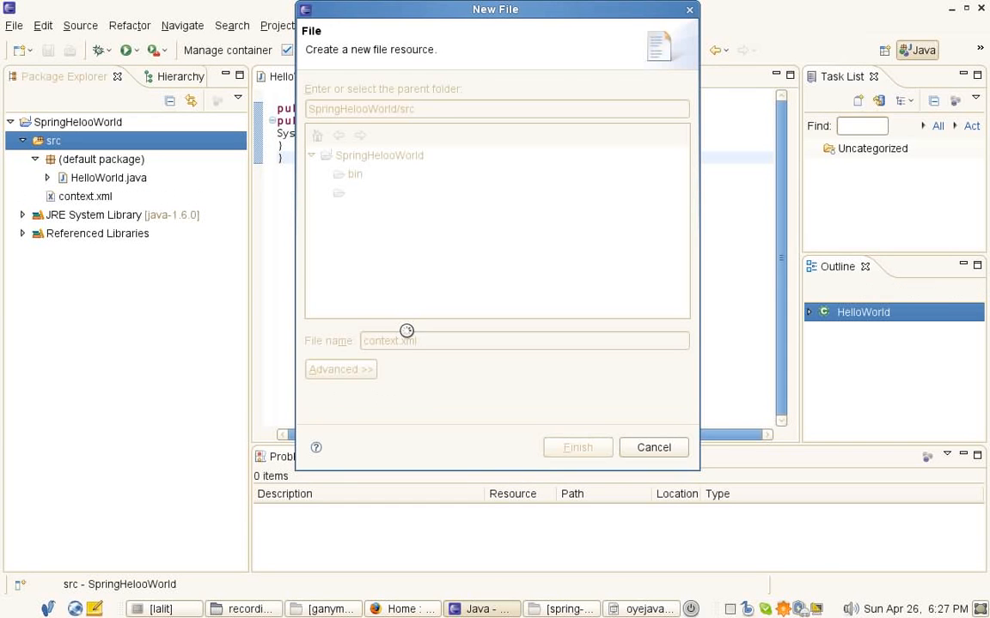
{"action": "left_click", "coordinate": [578, 446]}
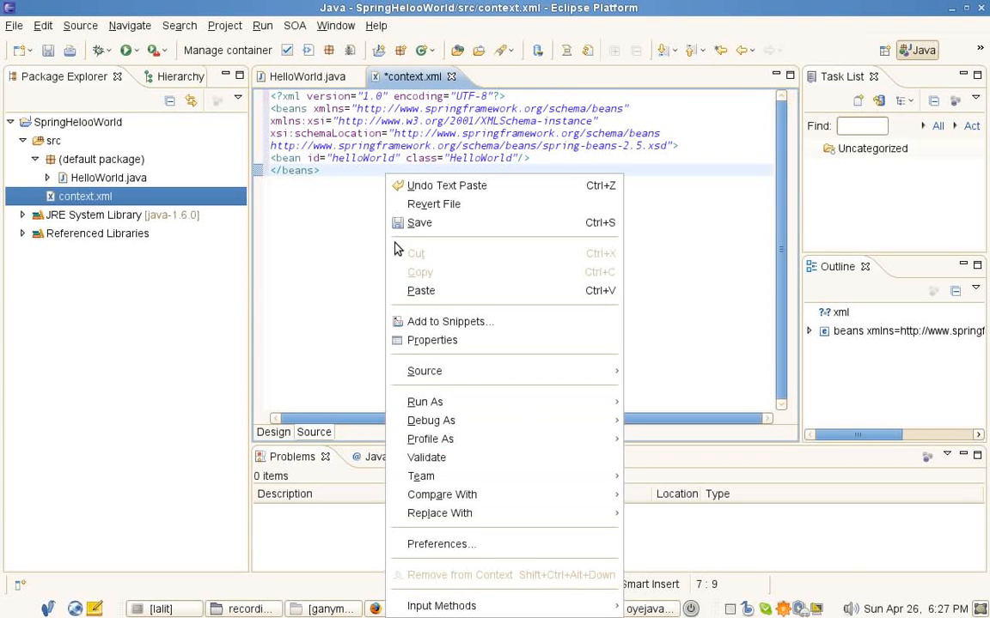
{"action": "mouse_move", "coordinate": [424, 370]}
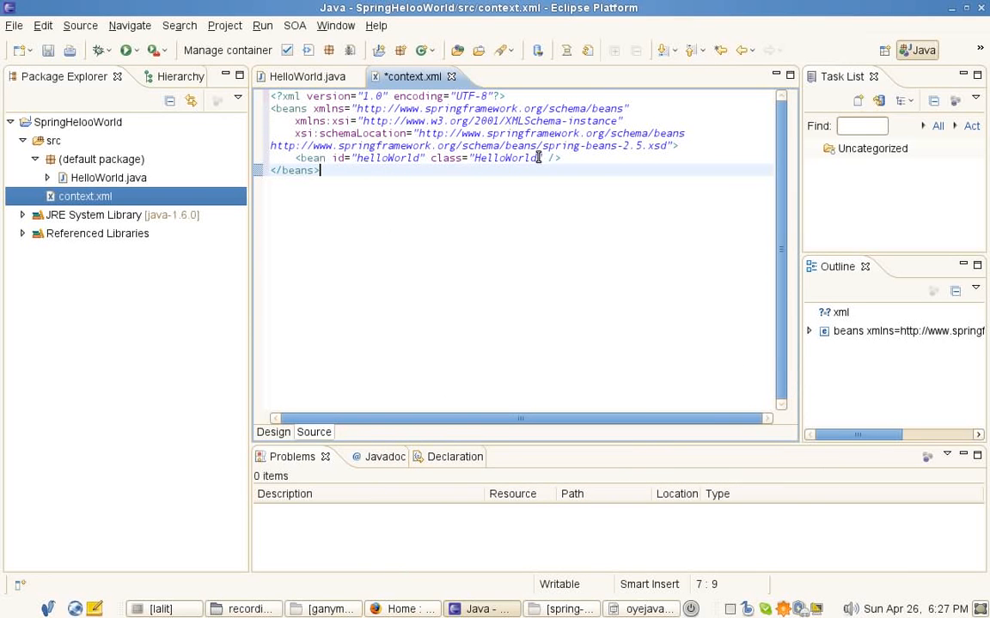
Create a new Java class named SpringMain in the src folder
{"action": "double_click", "coordinate": [503, 158]}
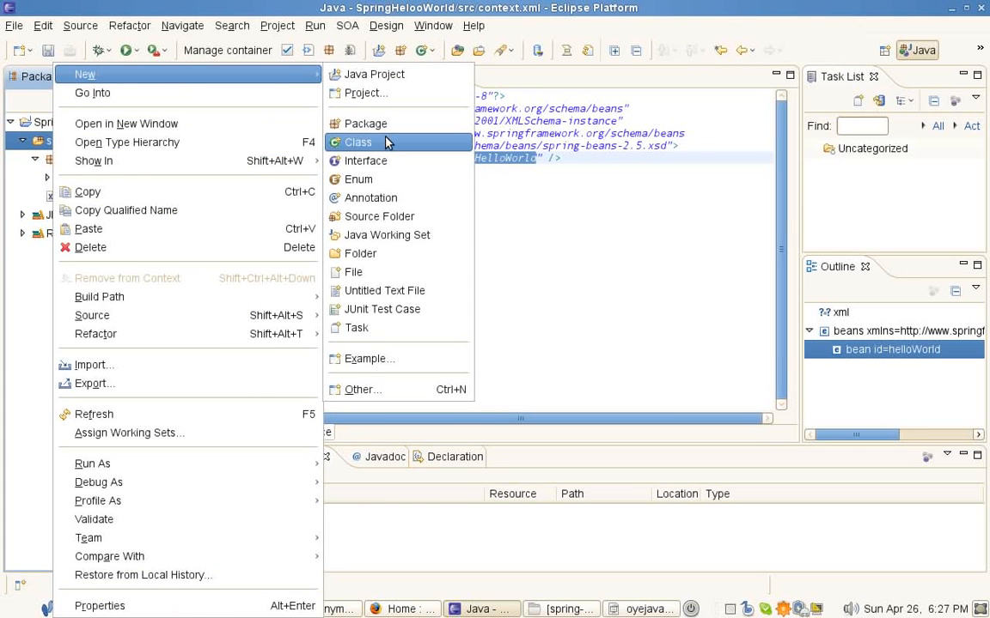
{"action": "left_click", "coordinate": [358, 142]}
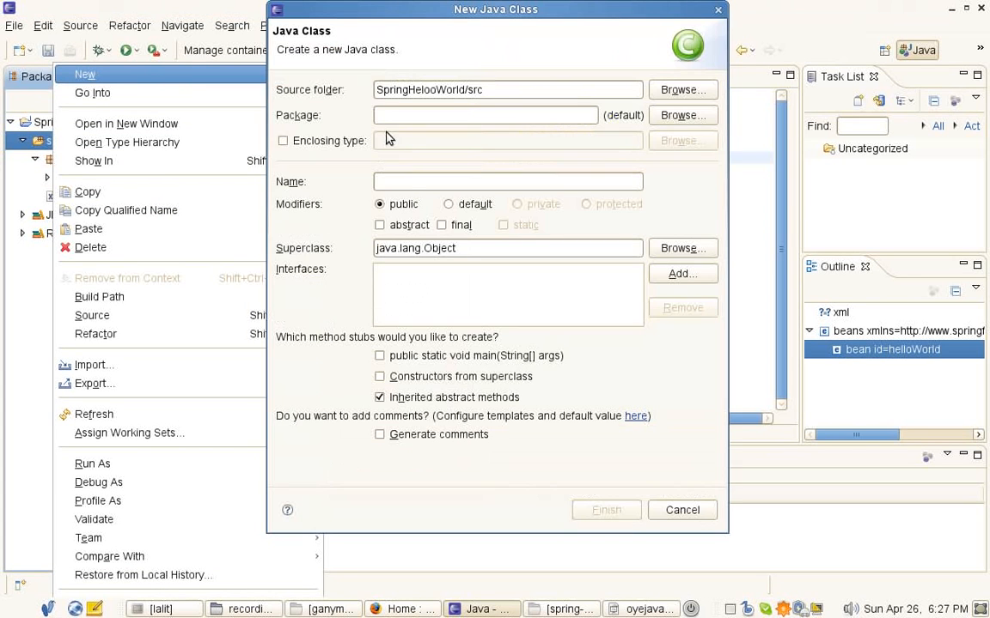
{"action": "left_click", "coordinate": [507, 181]}
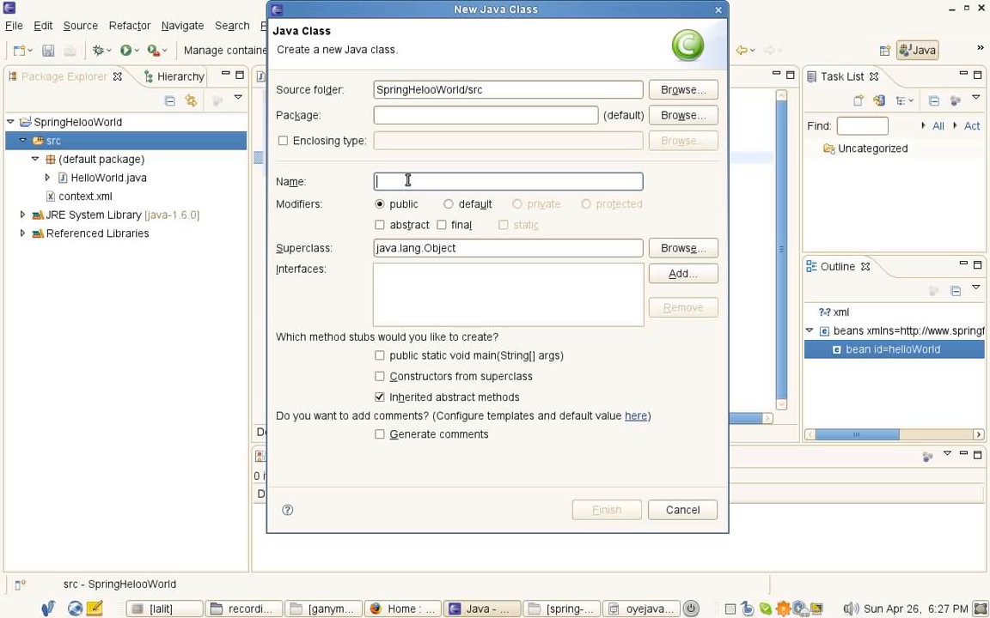
{"action": "type", "text": "SpringMain"}
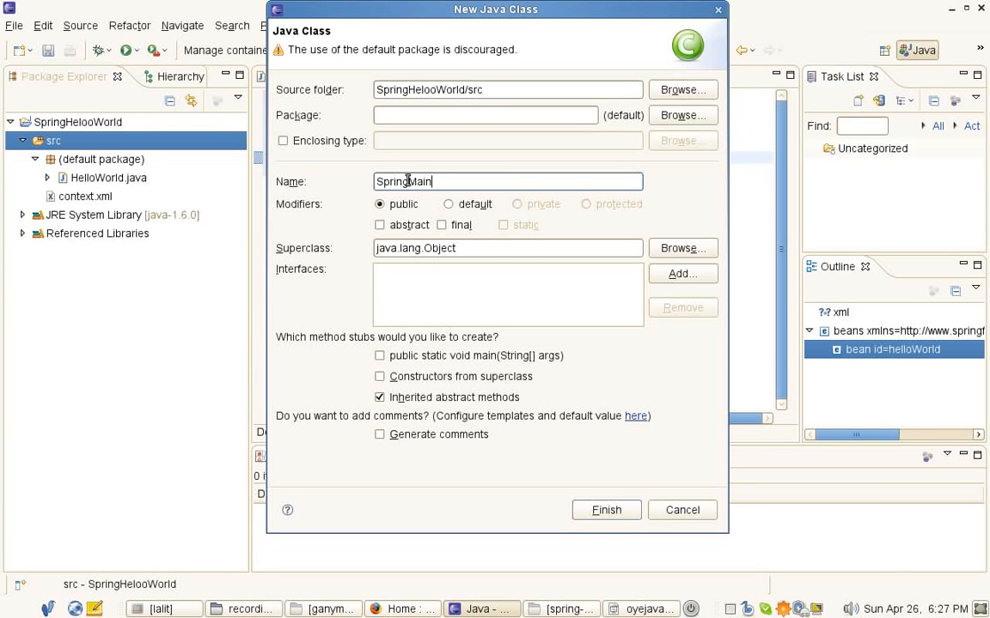
{"action": "left_click", "coordinate": [380, 354]}
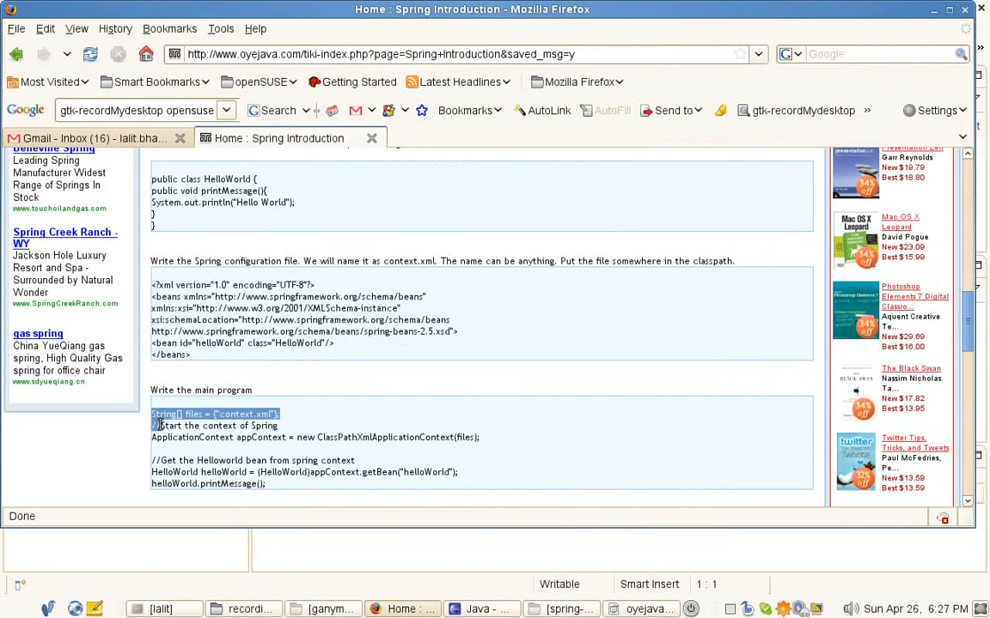
Select the 'Write the main program' code block on the Spring tutorial page for copying
{"action": "left_click_drag", "start_coordinate": [154, 426], "coordinate": [275, 477]}
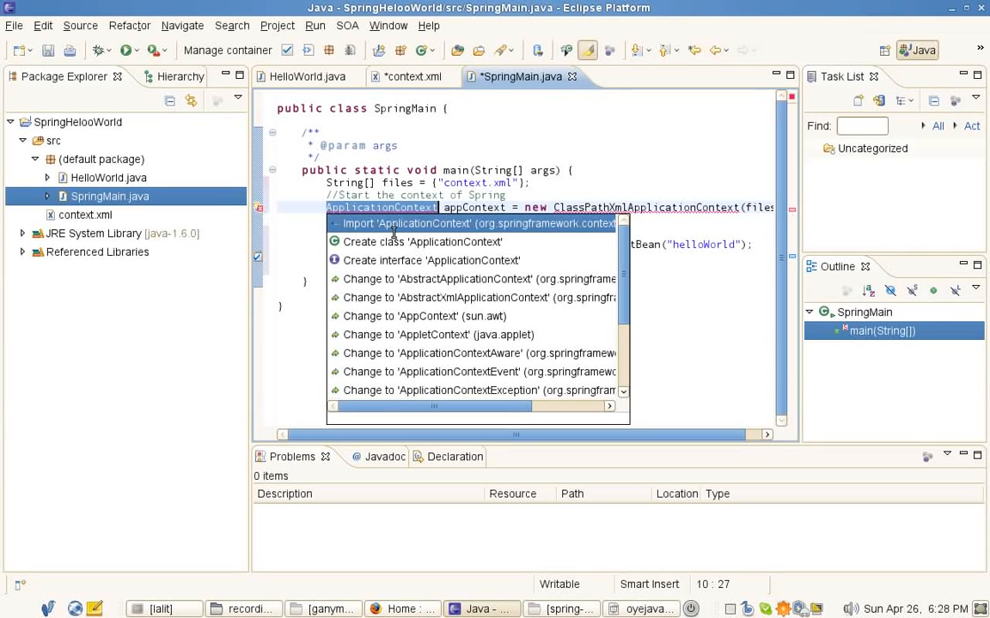
Resolve ApplicationContext and ClassPathXmlApplicationContext in SpringMain's main method with Quick Fix imports
{"action": "key", "text": "Escape"}
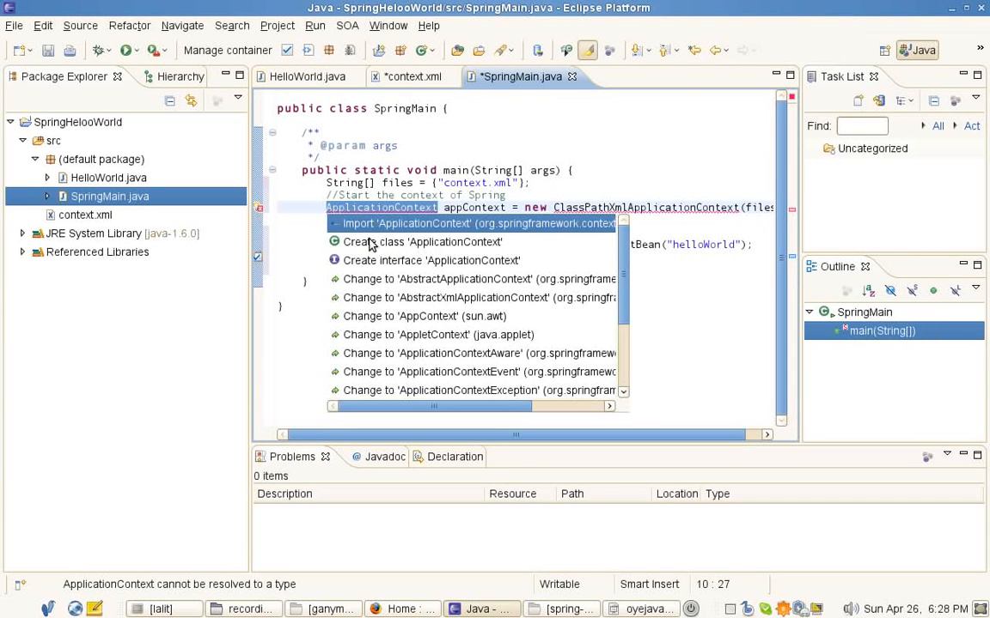
{"action": "left_click", "coordinate": [476, 223]}
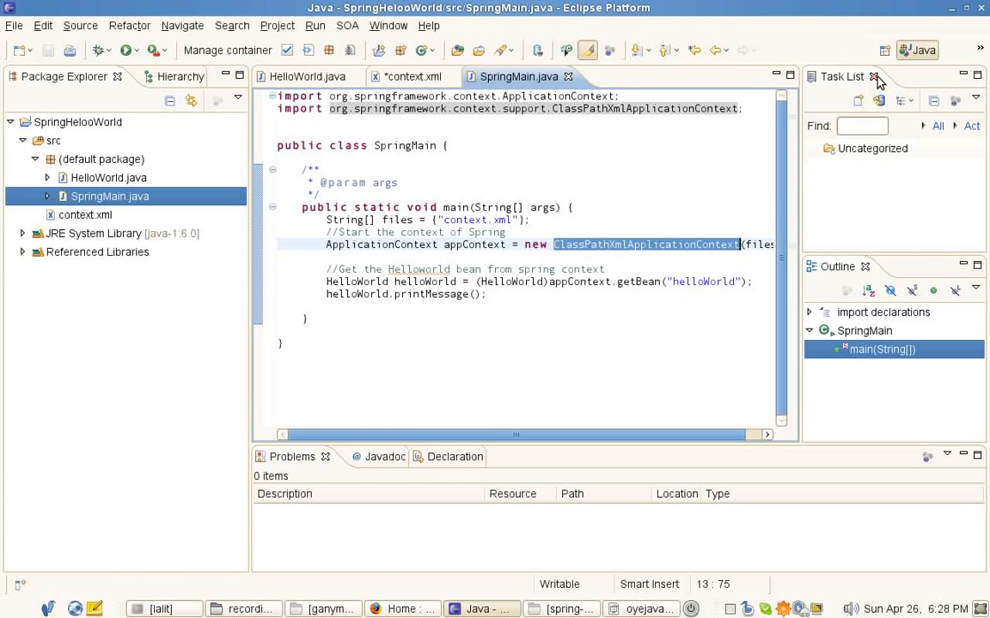
Run SpringMain as a Java application, saving context.xml, so the console prints Hello World
{"action": "left_click", "coordinate": [874, 76]}
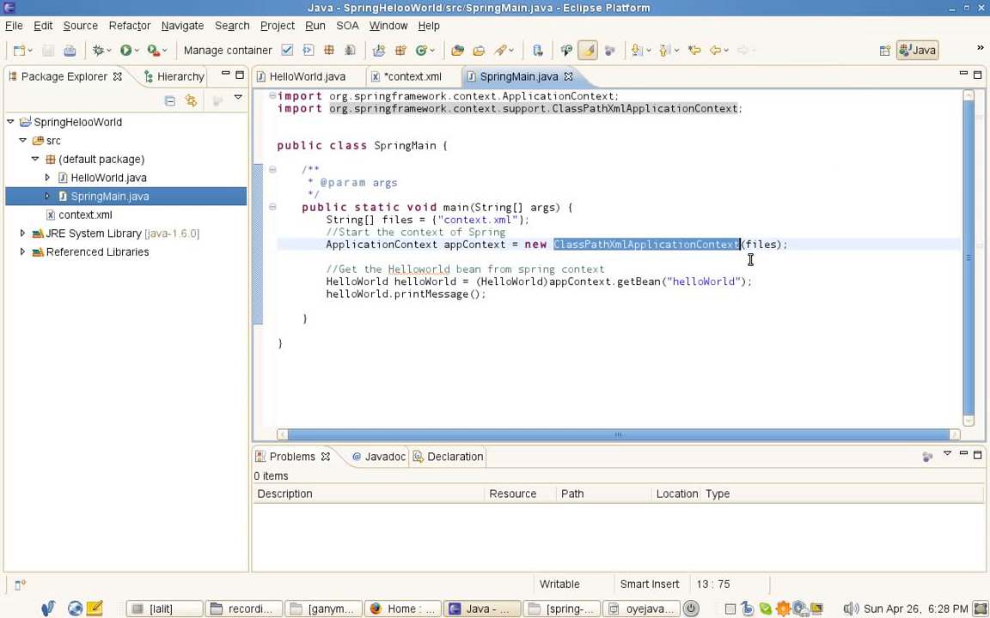
{"action": "mouse_move", "coordinate": [460, 262]}
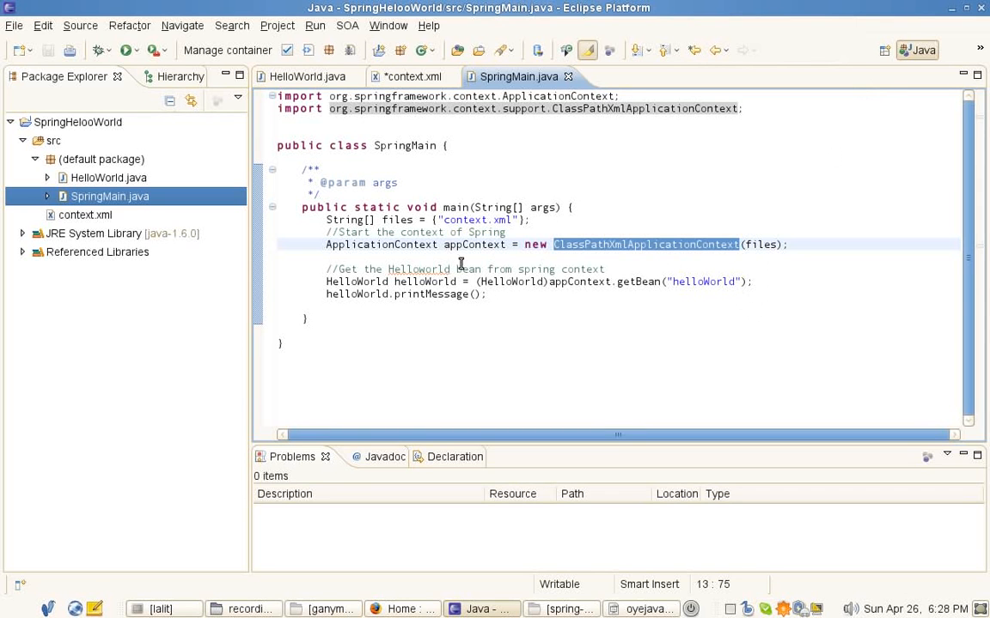
{"action": "mouse_move", "coordinate": [699, 262]}
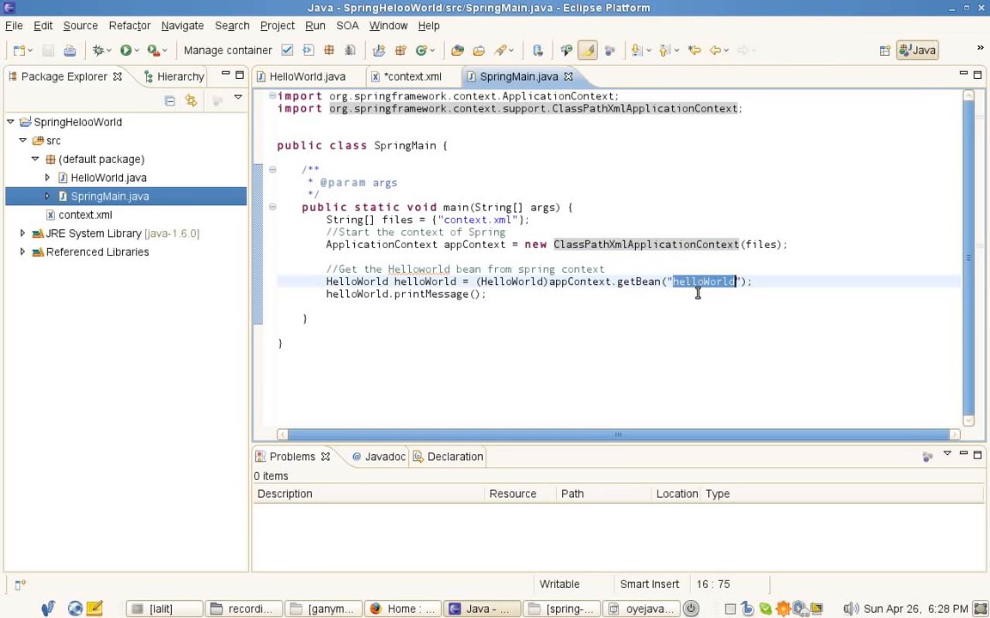
{"action": "mouse_move", "coordinate": [408, 310]}
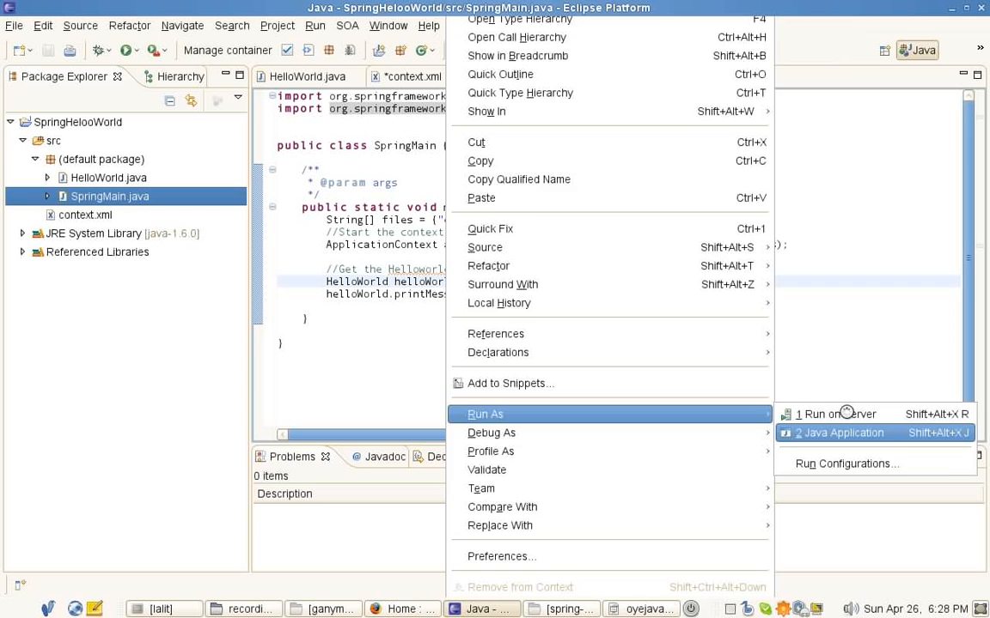
{"action": "left_click", "coordinate": [840, 432]}
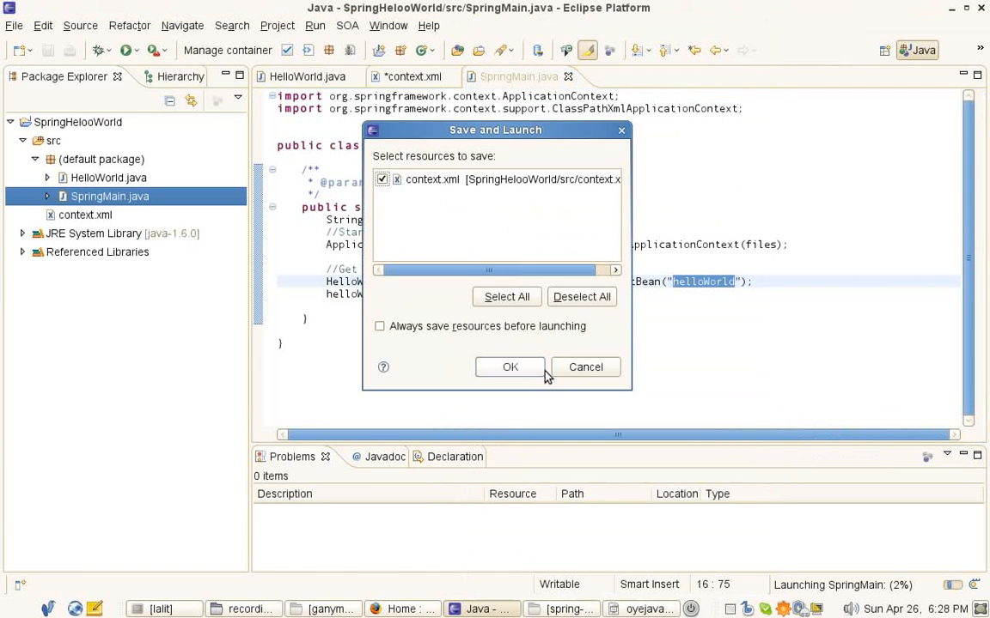
{"action": "left_click", "coordinate": [509, 367]}
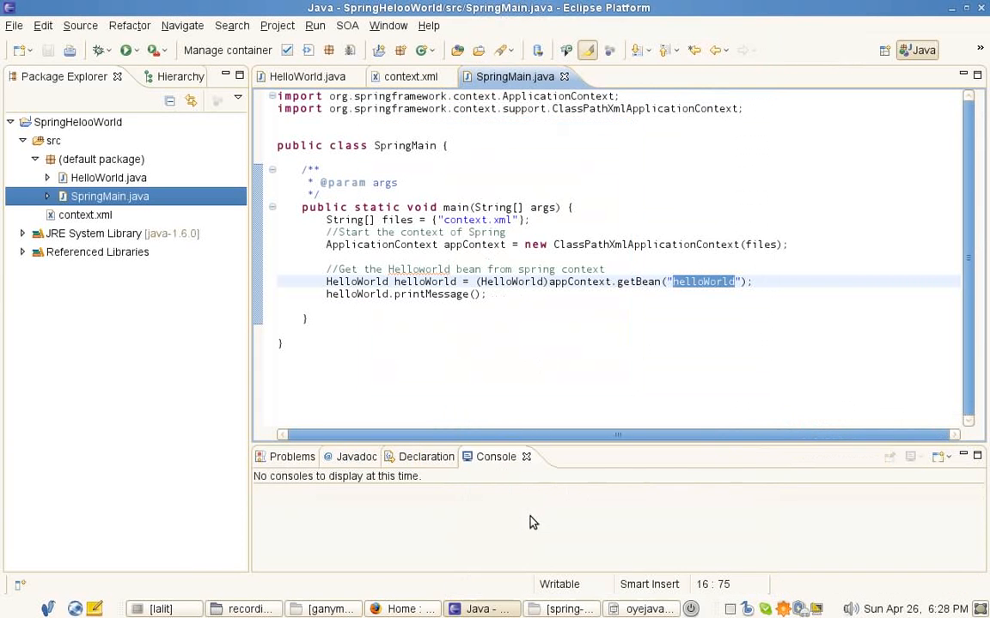
{"action": "left_click", "coordinate": [126, 50]}
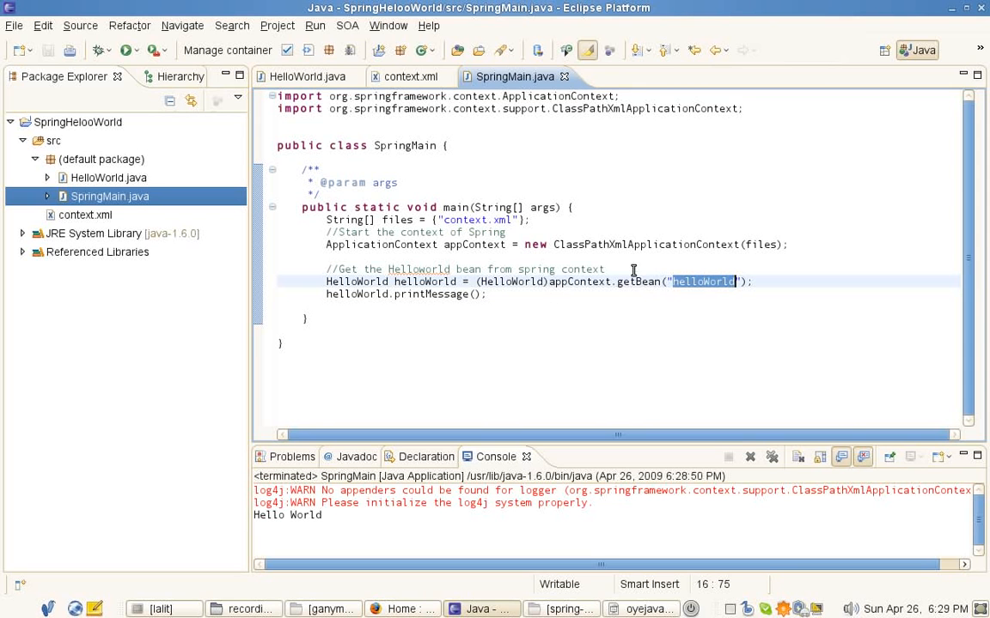
{"action": "mouse_move", "coordinate": [525, 403]}
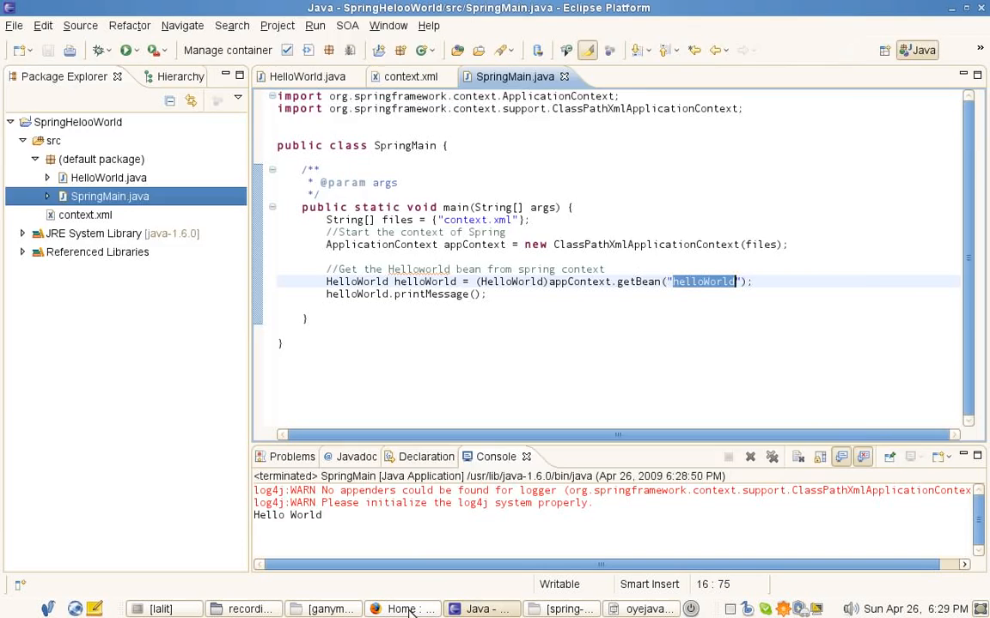
Select the HelloWorldMessage class name in the Firefox tutorial, then return to Eclipse
{"action": "left_click", "coordinate": [401, 609]}
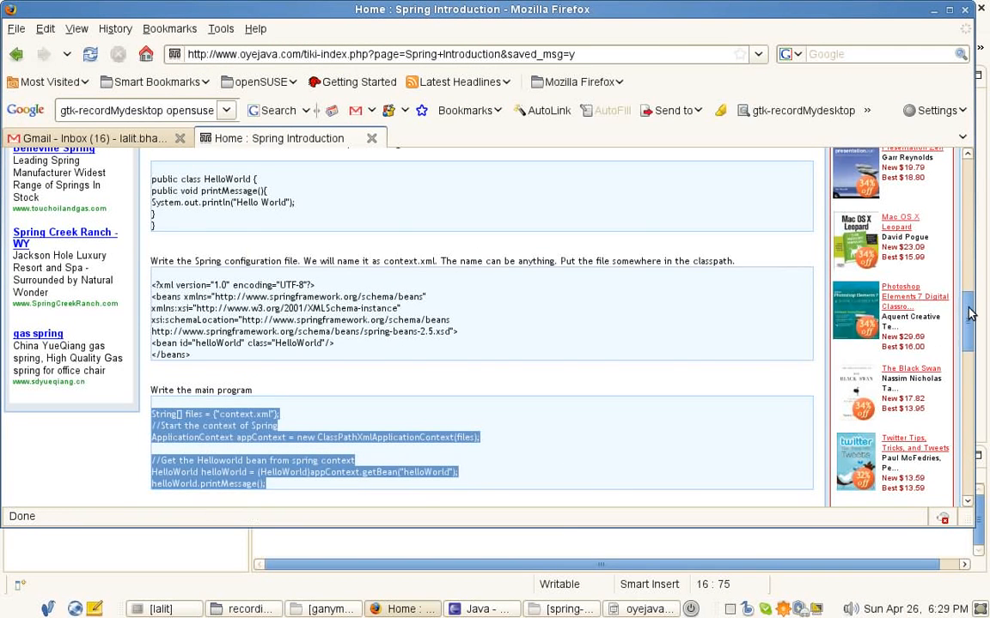
{"action": "scroll", "scroll_direction": "down", "scroll_amount": 3}
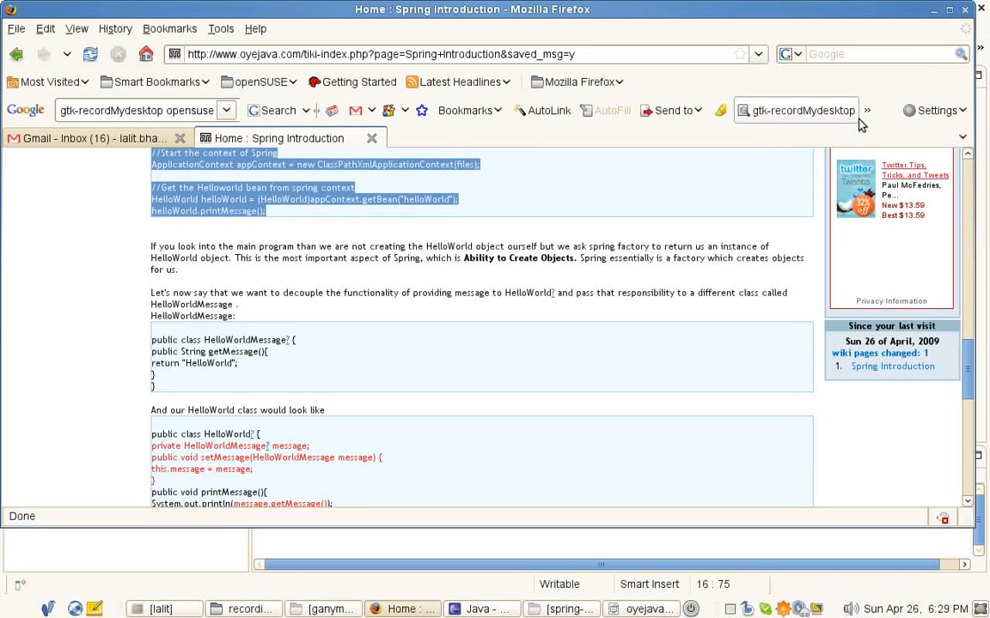
{"action": "double_click", "coordinate": [248, 339]}
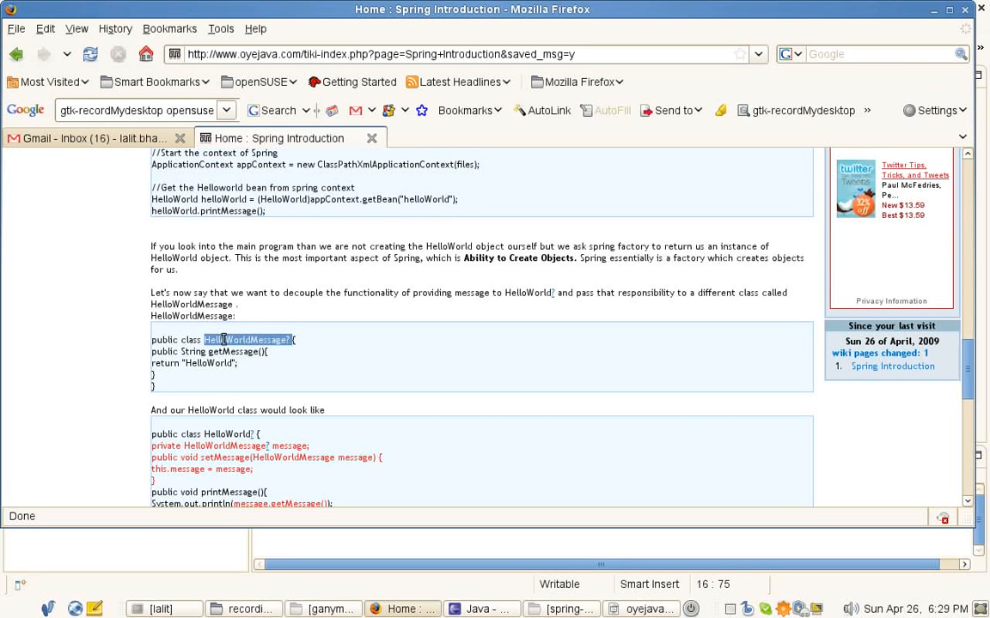
{"action": "left_click", "coordinate": [481, 608]}
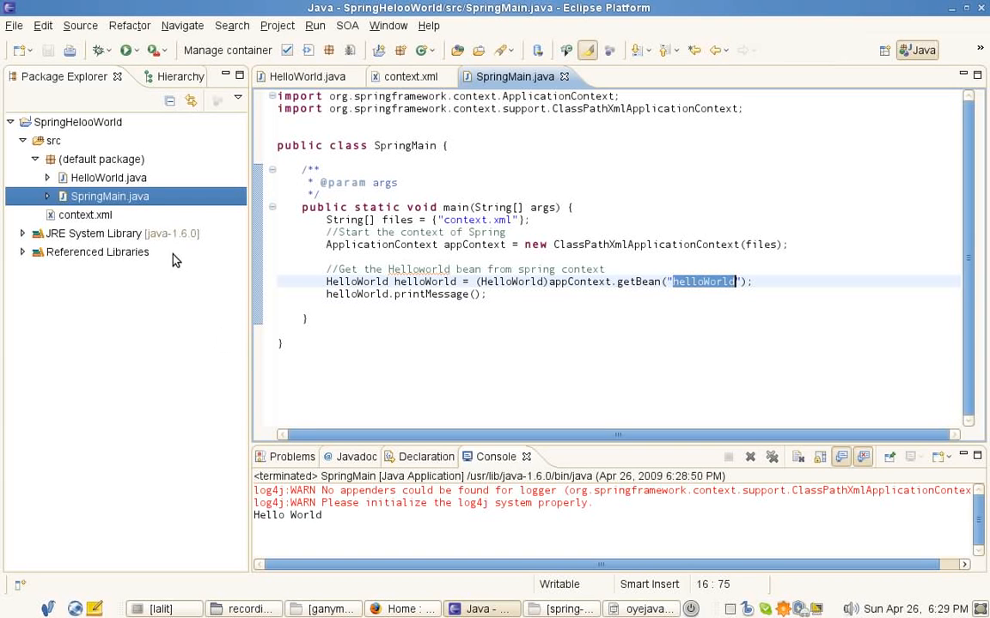
Create a HelloWorldMessage class under src, then bring the Firefox tutorial back to the front
{"action": "right_click", "coordinate": [109, 196]}
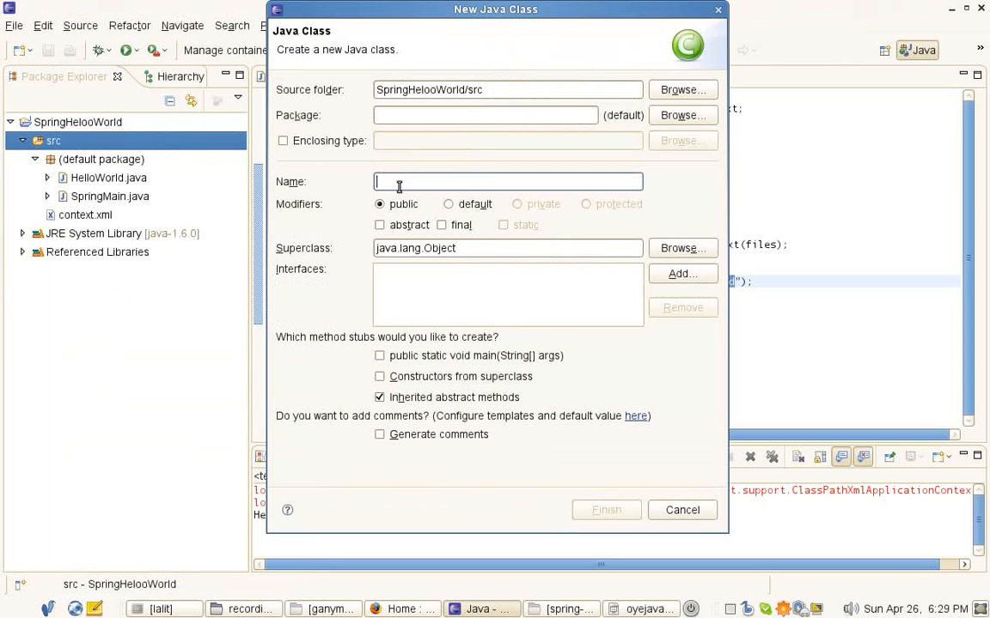
{"action": "type", "text": "HelloWorldMessage?"}
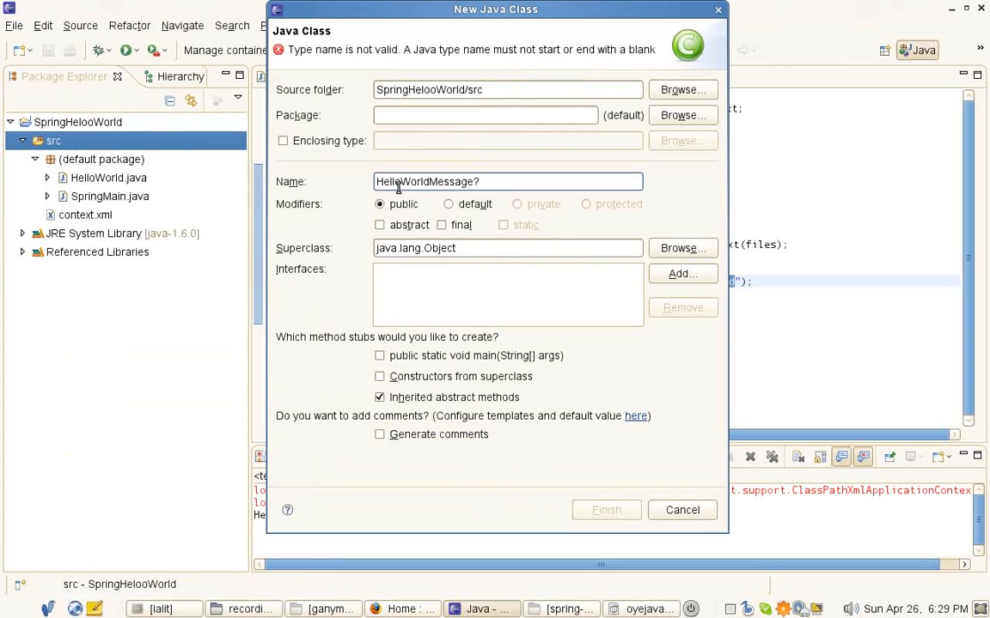
{"action": "key", "text": "BackSpace"}
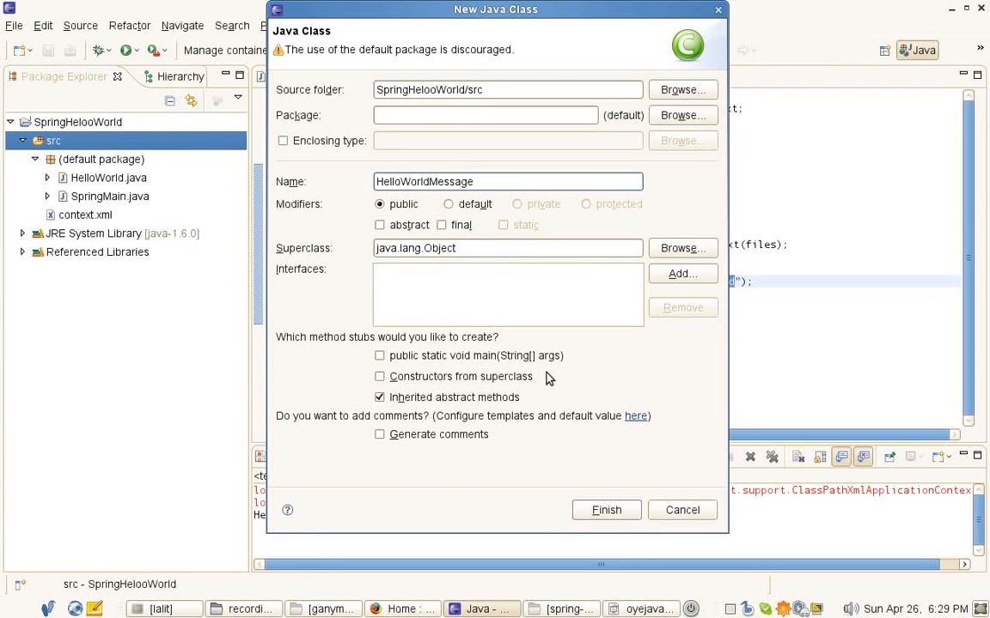
{"action": "left_click", "coordinate": [606, 510]}
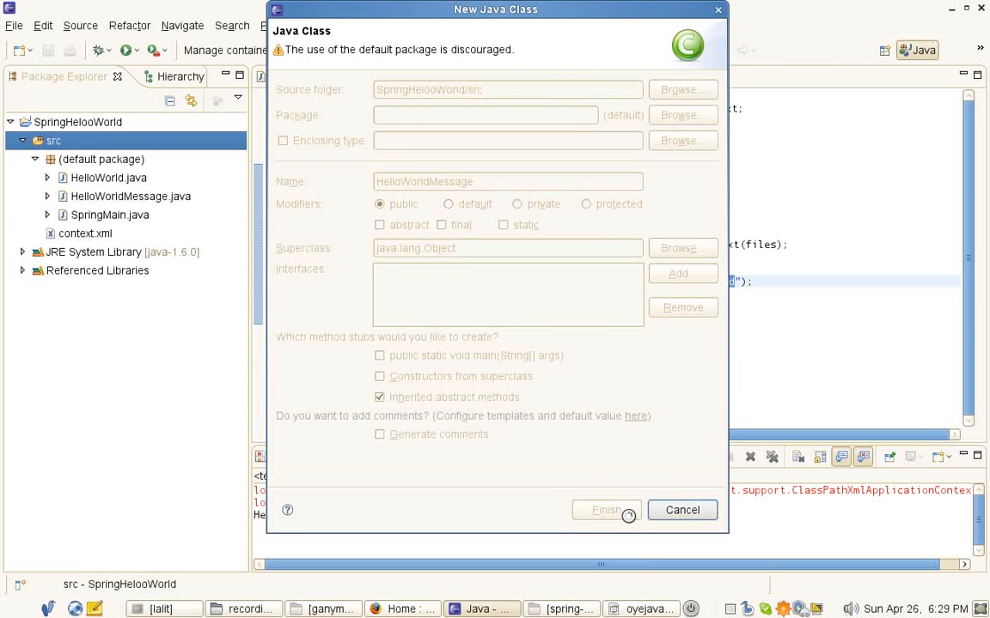
{"action": "left_click", "coordinate": [682, 509]}
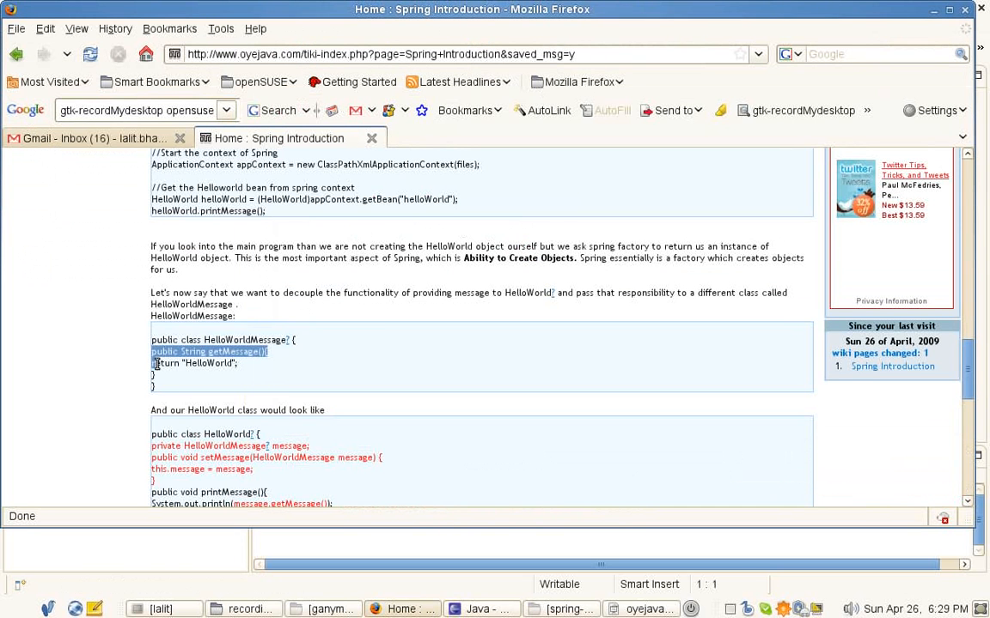
Copy the tutorial's revised HelloWorld code using HelloWorldMessage and return to the Eclipse editor
{"action": "left_click", "coordinate": [482, 609]}
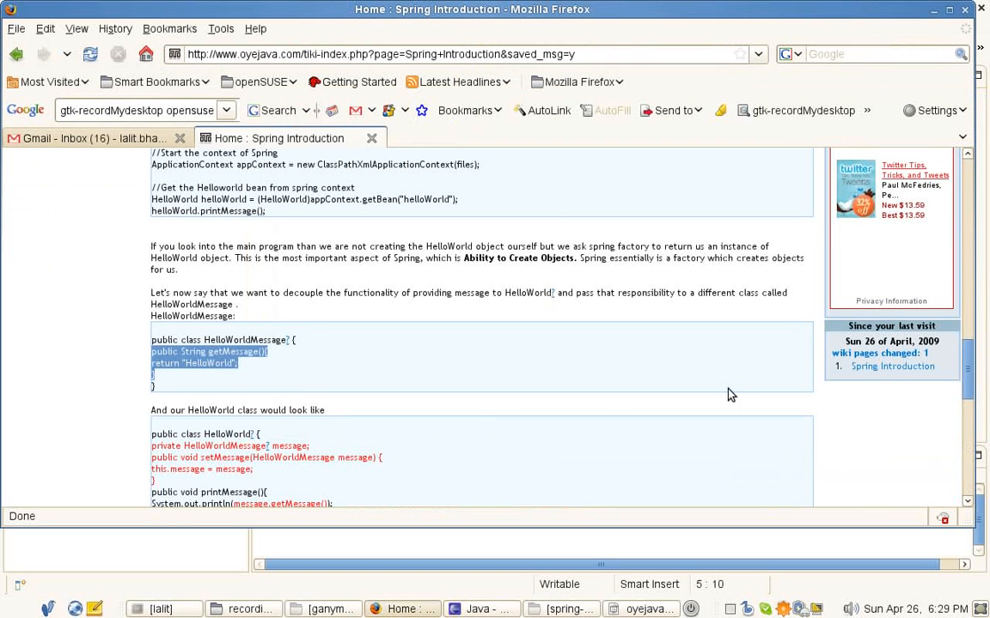
{"action": "scroll", "scroll_direction": "down", "scroll_amount": 3}
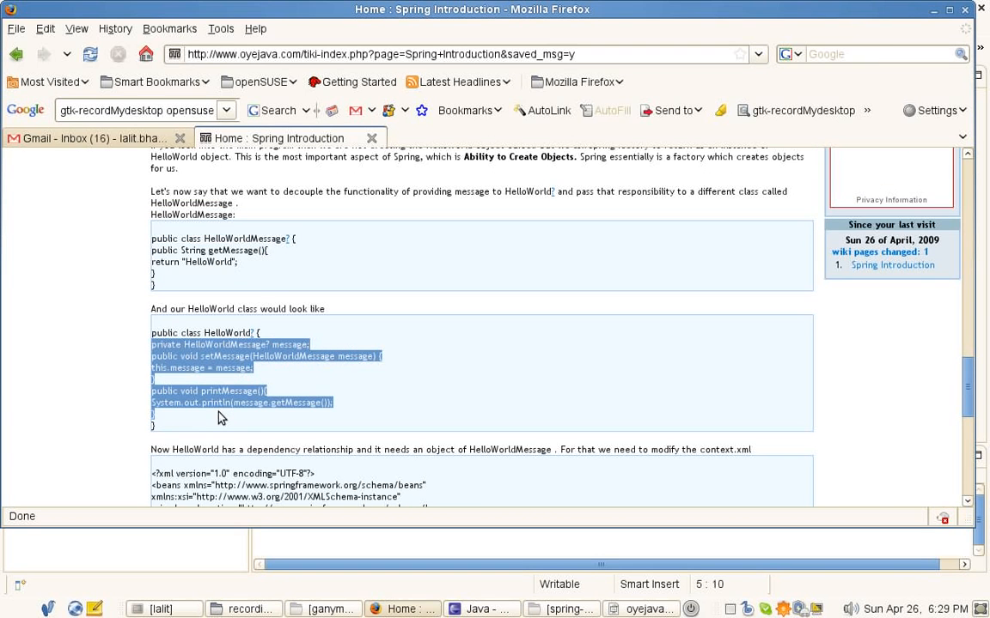
{"action": "left_click", "coordinate": [481, 609]}
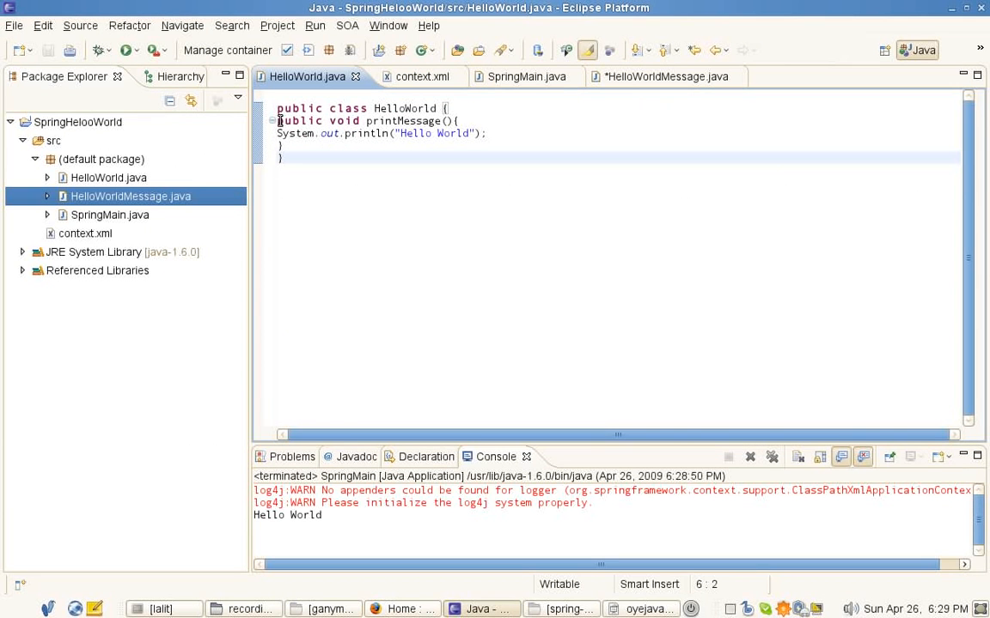
Replace the HelloWorld body with a HelloWorldMessage field, setter and getMessage() println, then save
{"action": "left_click_drag", "start_coordinate": [277, 121], "coordinate": [284, 159]}
{"action": "type", "text": "message"}
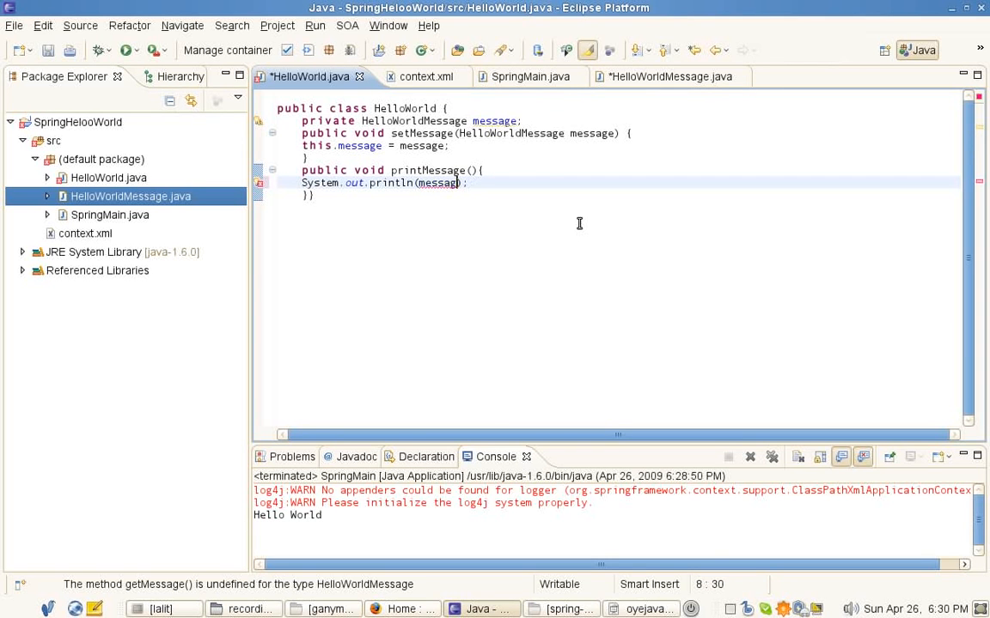
{"action": "type", "text": ".getMessage("}
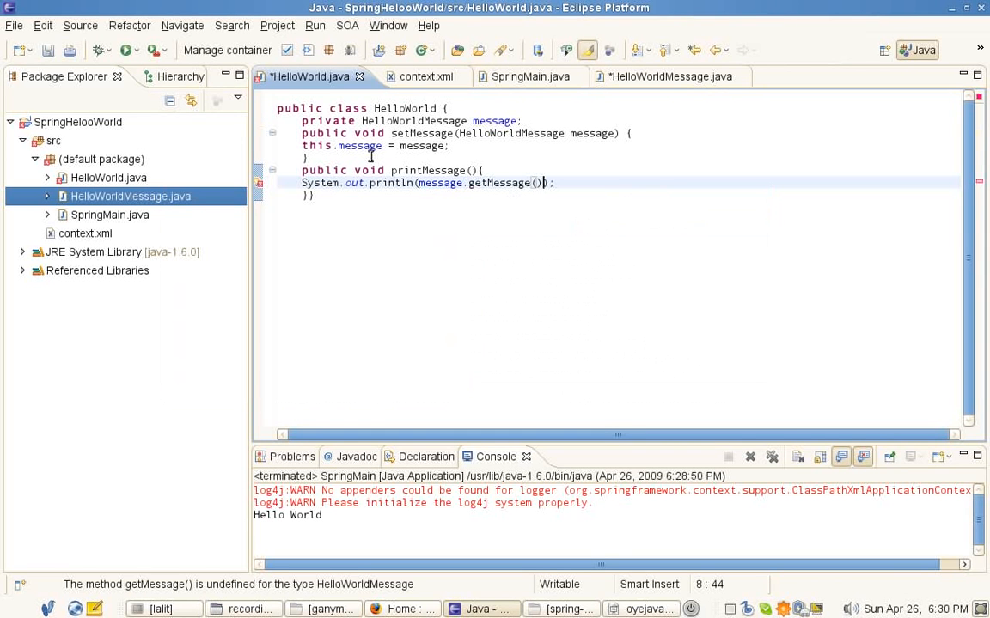
{"action": "key", "text": "ctrl+s"}
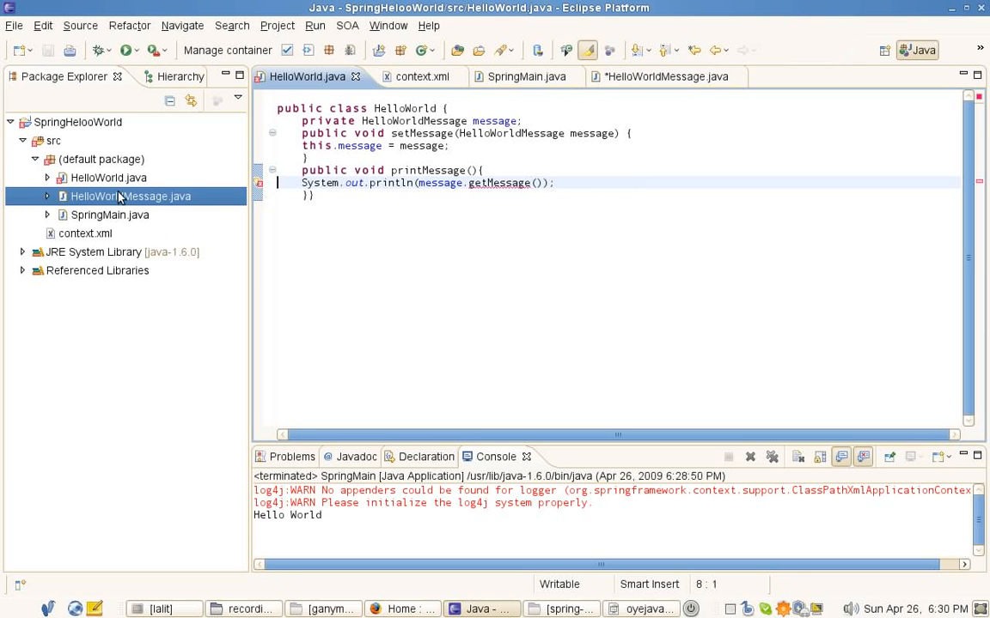
{"action": "left_click", "coordinate": [130, 196]}
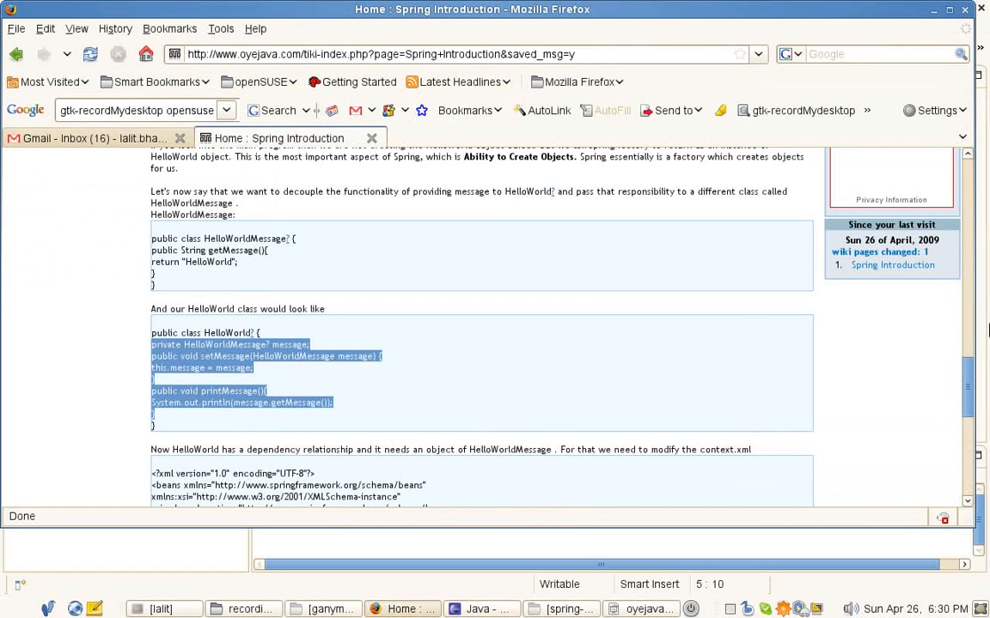
Copy the helloWorld and helloWorldMessage bean definitions from the tutorial and return to Eclipse
{"action": "scroll", "scroll_direction": "down", "scroll_amount": 3}
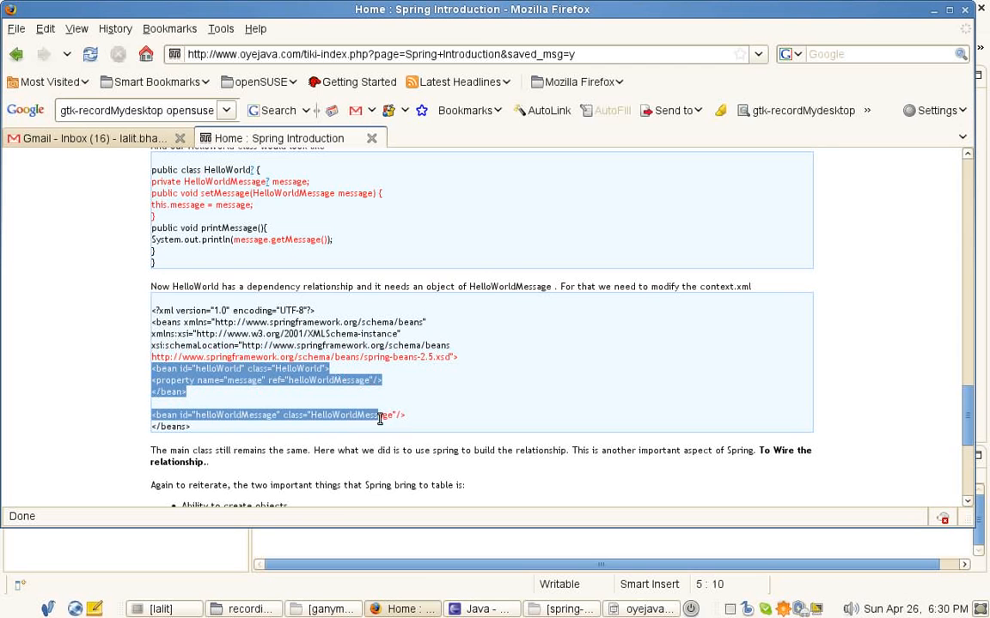
{"action": "left_click", "coordinate": [480, 609]}
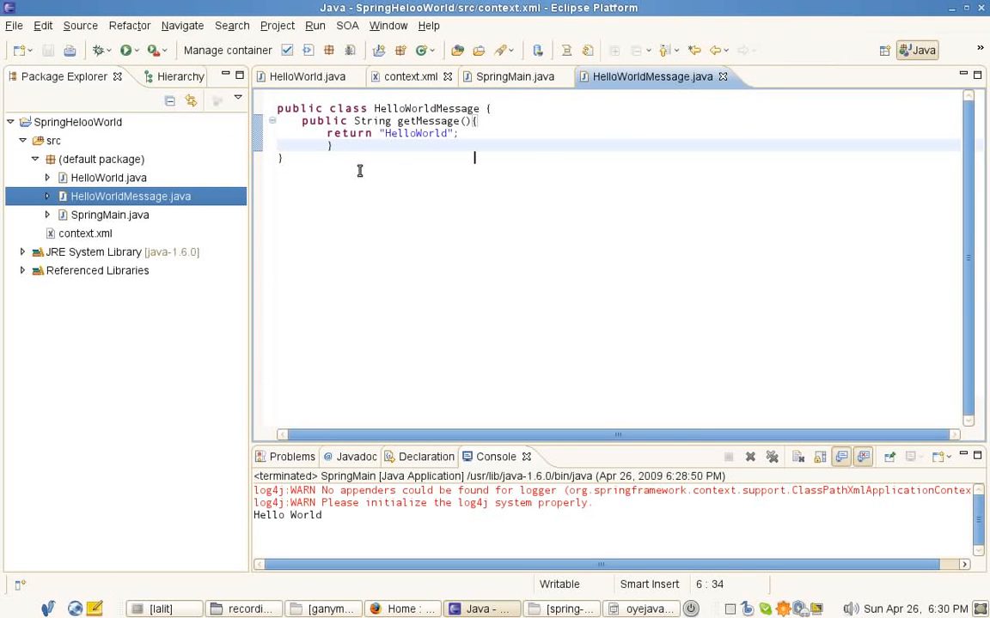
Paste the helloWorld and helloWorldMessage beans into context.xml and save it
{"action": "left_click", "coordinate": [411, 77]}
{"action": "type", "text": "<bean id=\"helloWorldMessage\" class=\"HelloWorldMessage\"/>"}
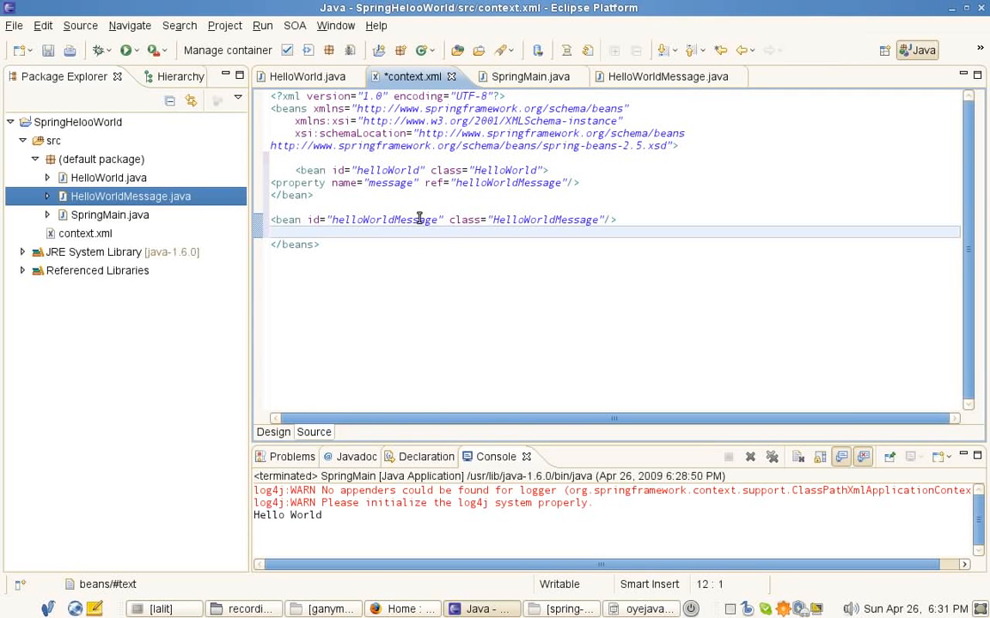
{"action": "left_click", "coordinate": [479, 182]}
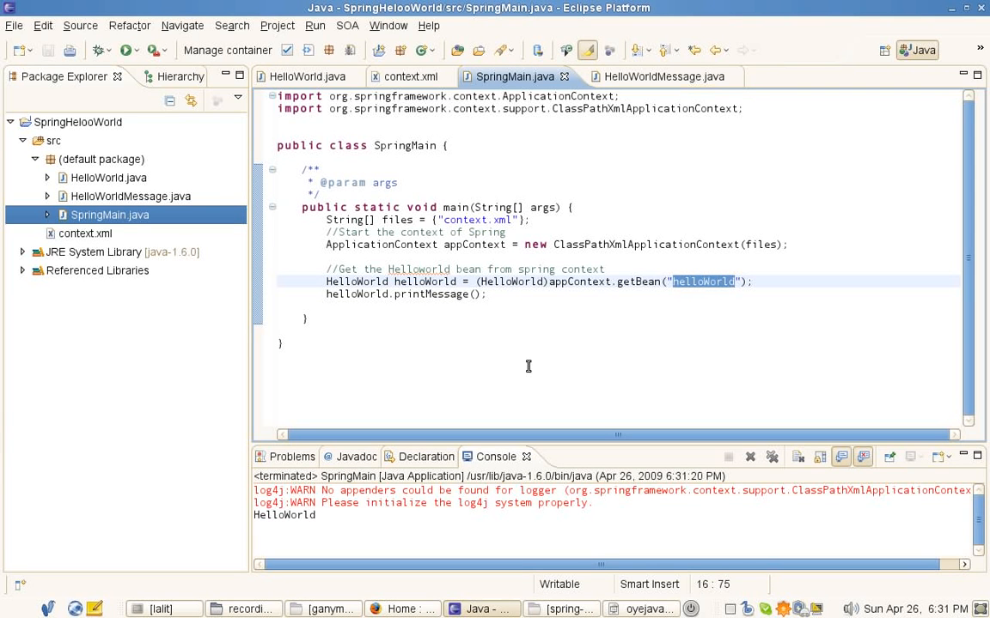
{"action": "mouse_move", "coordinate": [530, 390]}
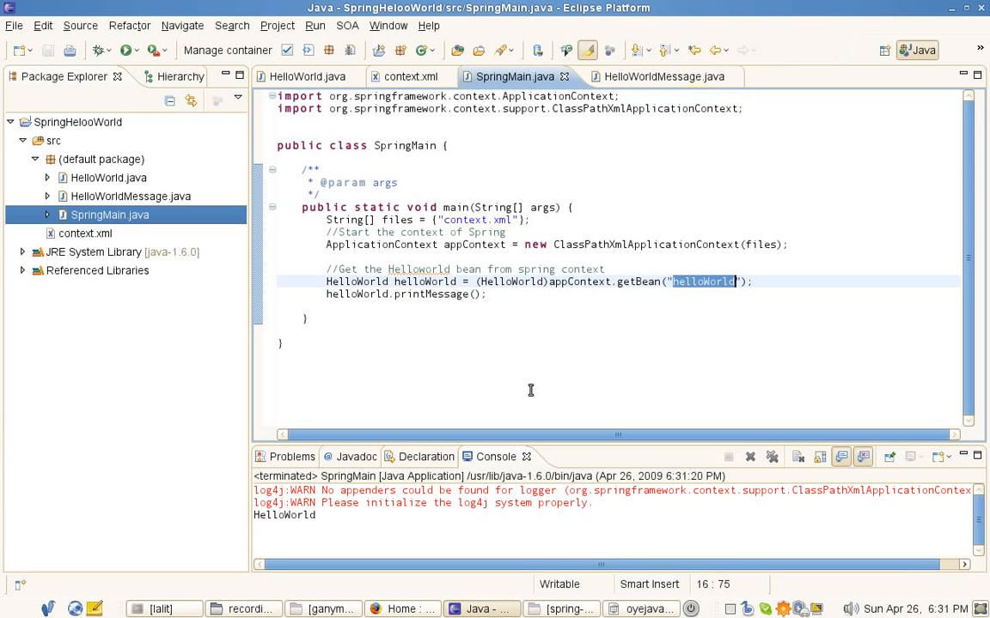
Bring up the oyejava Spring tutorial title slide in Impress after the SpringMain run
{"action": "left_click", "coordinate": [641, 609]}
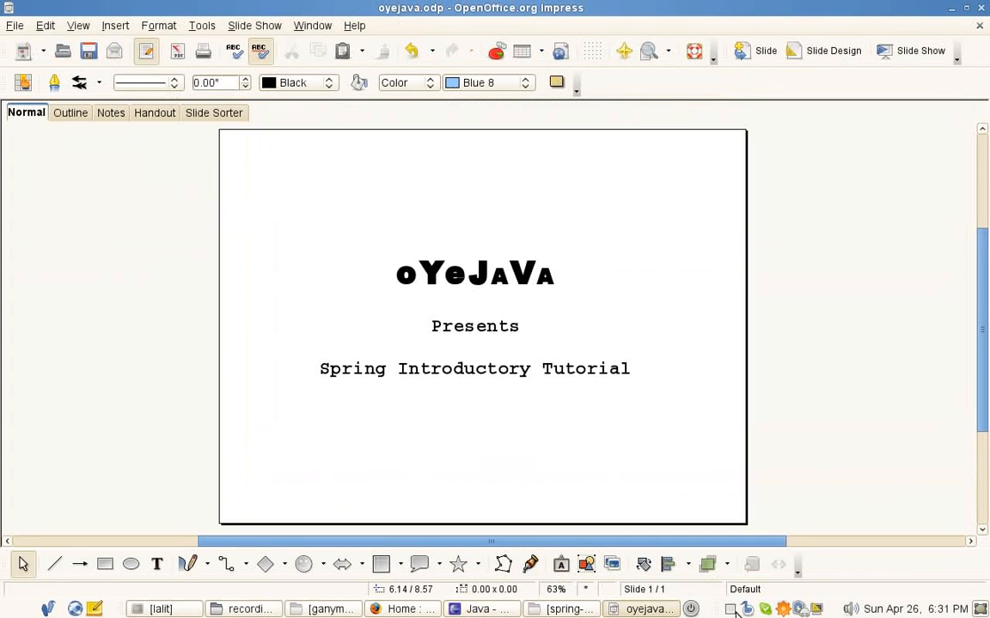